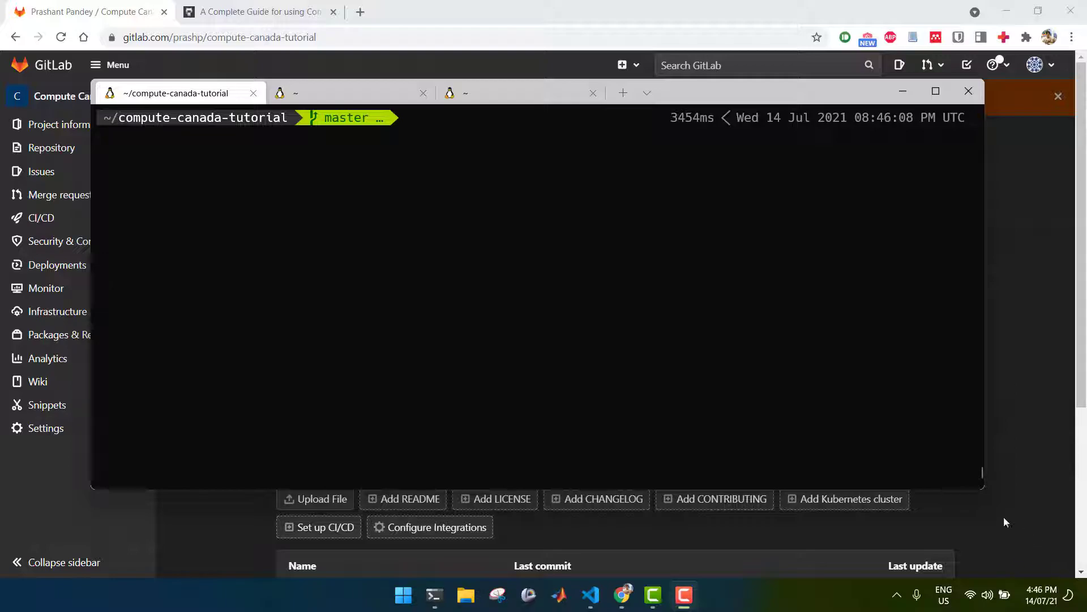
Step: Switch to the Compute Canada tutorial tab and scroll through the blog post
{"action": "left_click", "coordinate": [257, 12]}
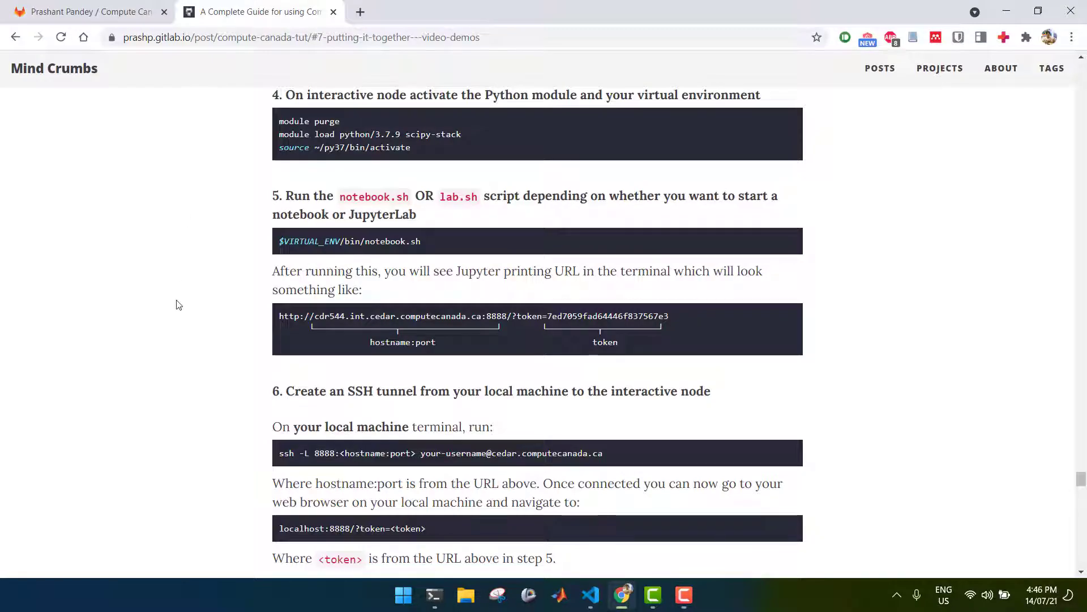
{"action": "scroll", "scroll_direction": "down", "scroll_amount": 3}
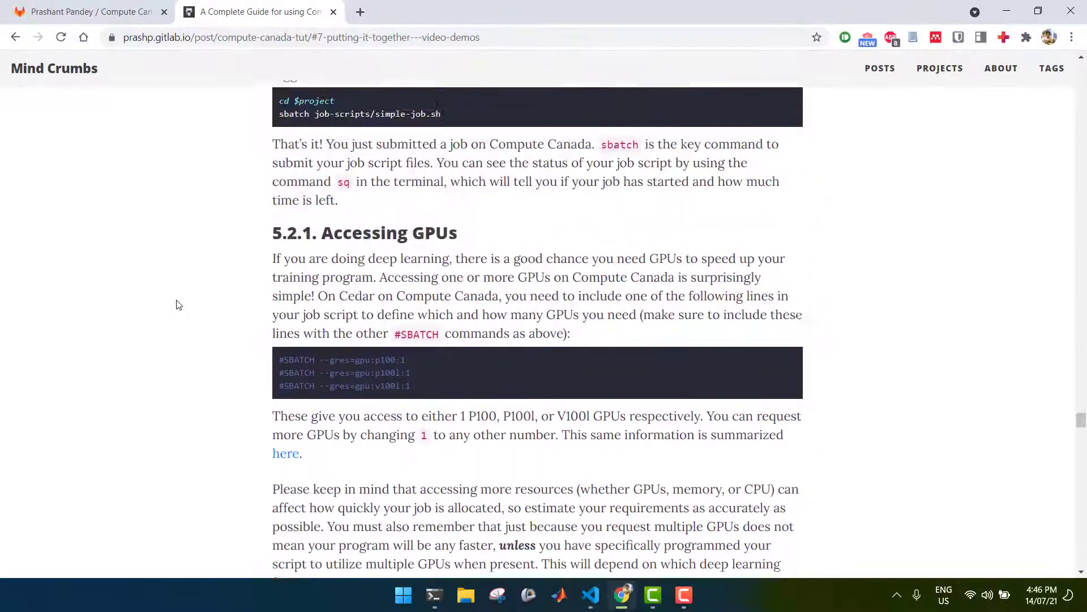
{"action": "scroll", "scroll_direction": "down", "scroll_amount": 3}
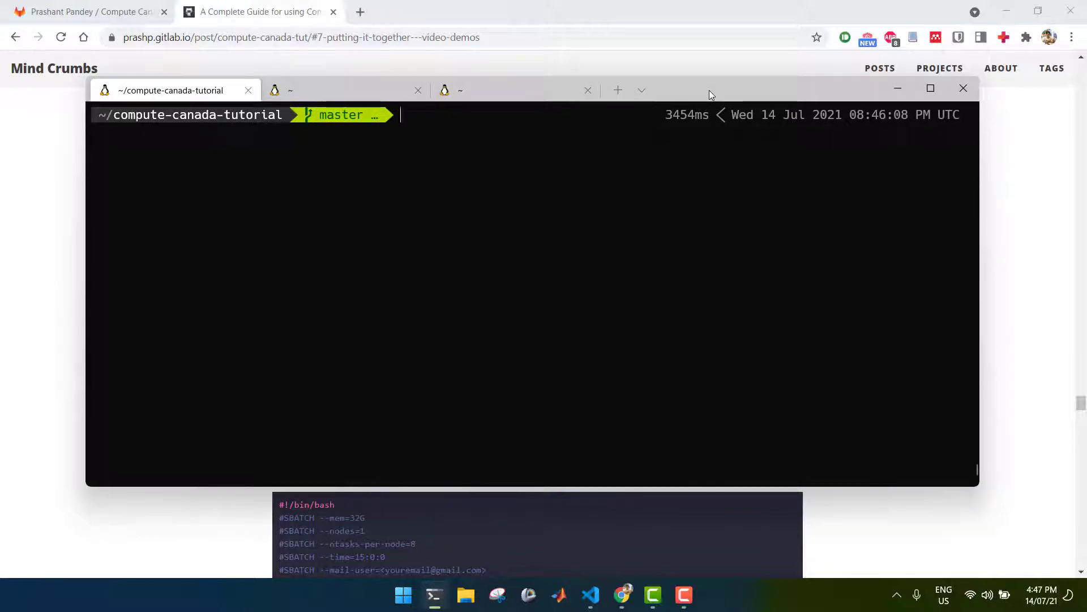
Step: List the project files, activate py38-cc via activate.fish, and pip install jupyterlab
{"action": "type", "text": "ls -halt"}
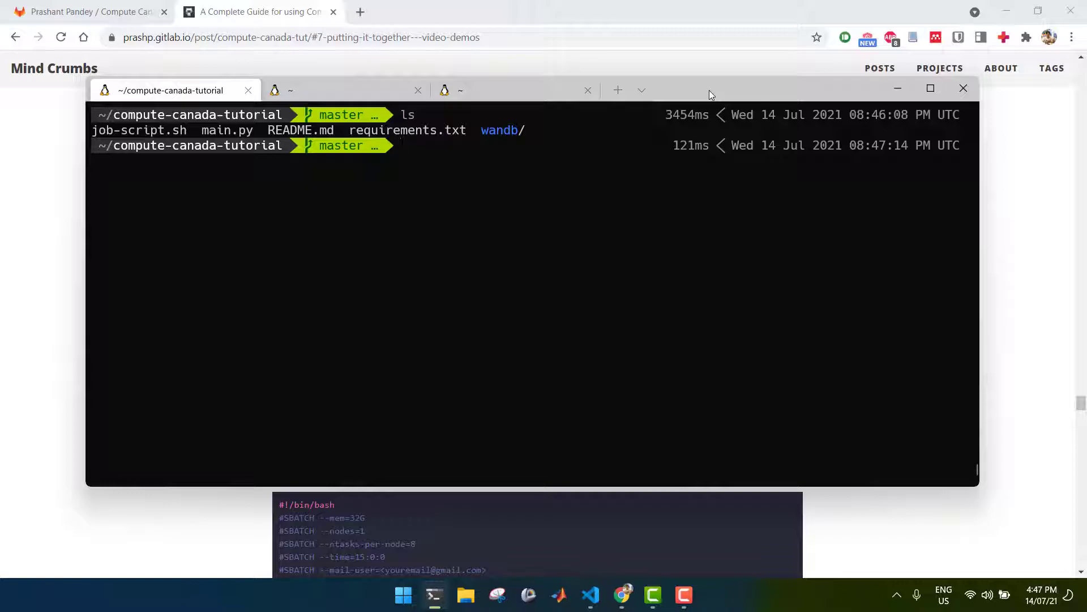
{"action": "type", "text": "source ~/py38-cc/bin/activate.fish"}
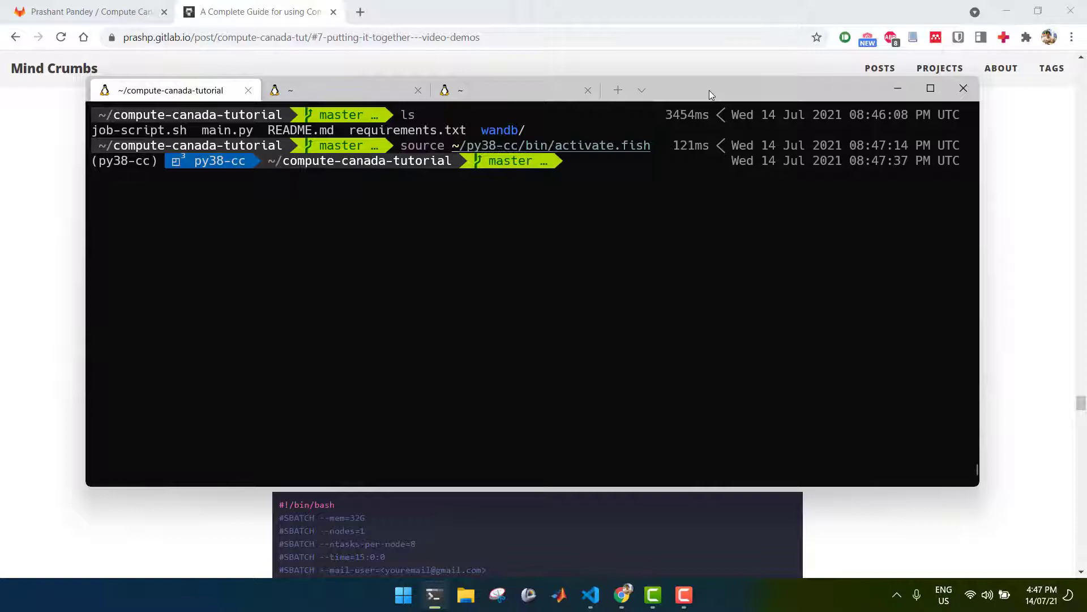
{"action": "type", "text": "pip freeze > requirements.txt"}
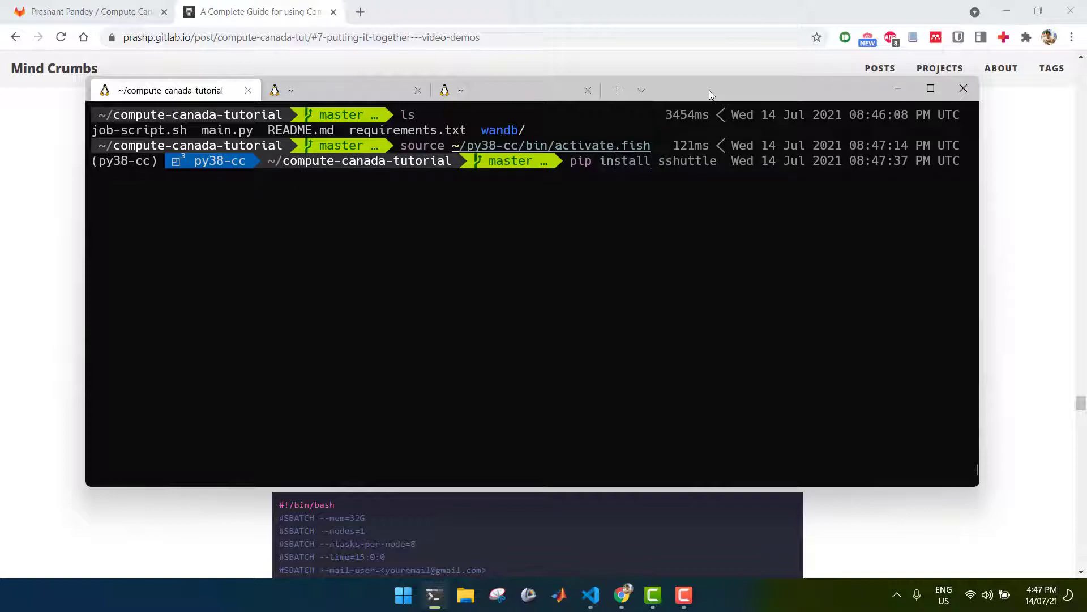
{"action": "type", "text": "jupyterlab"}
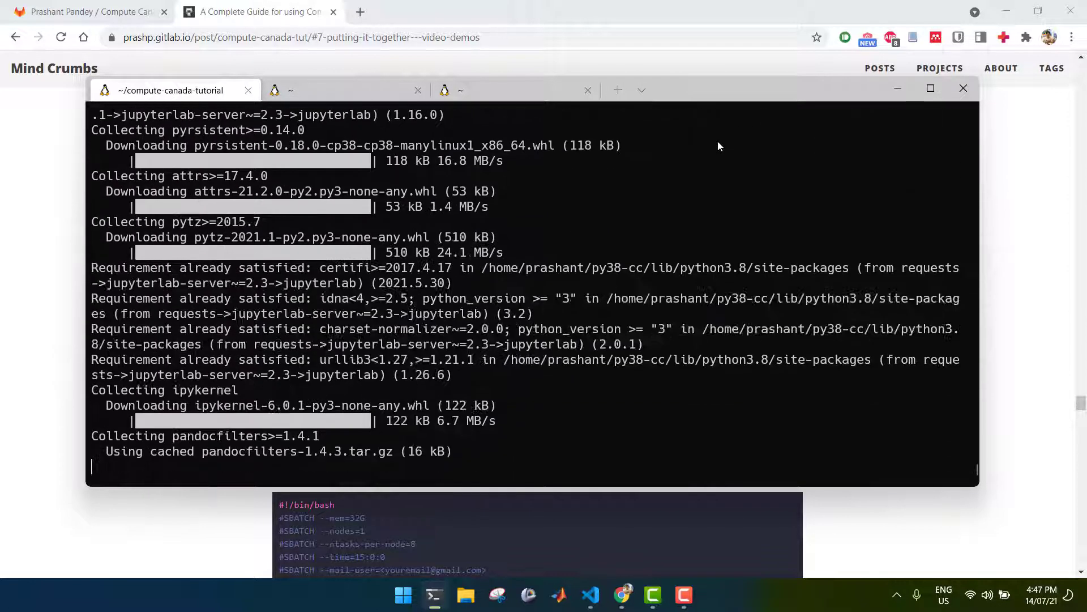
{"action": "scroll", "scroll_direction": "down", "scroll_amount": 3}
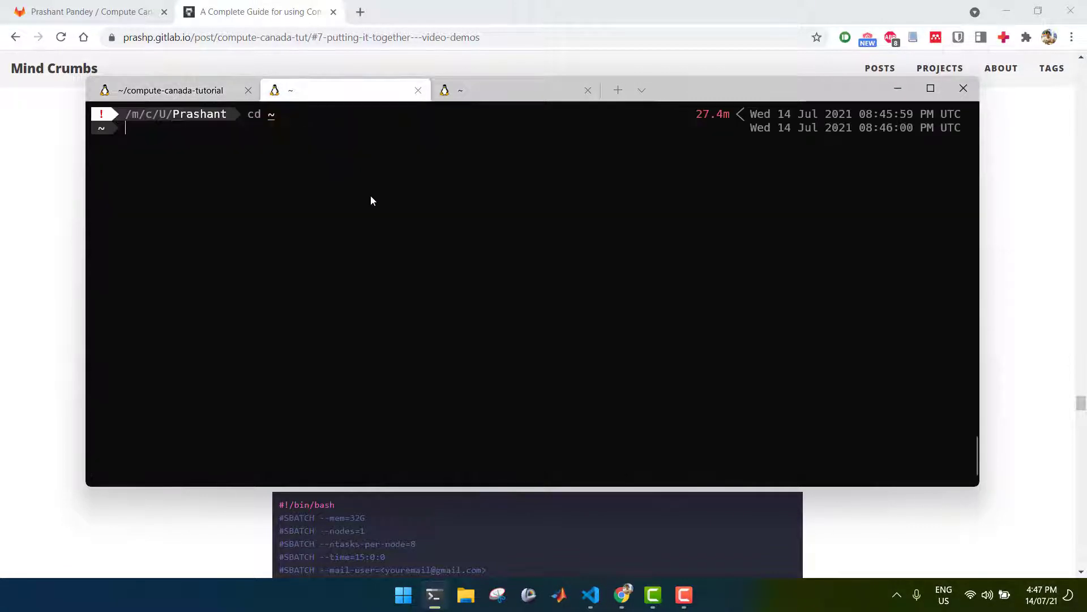
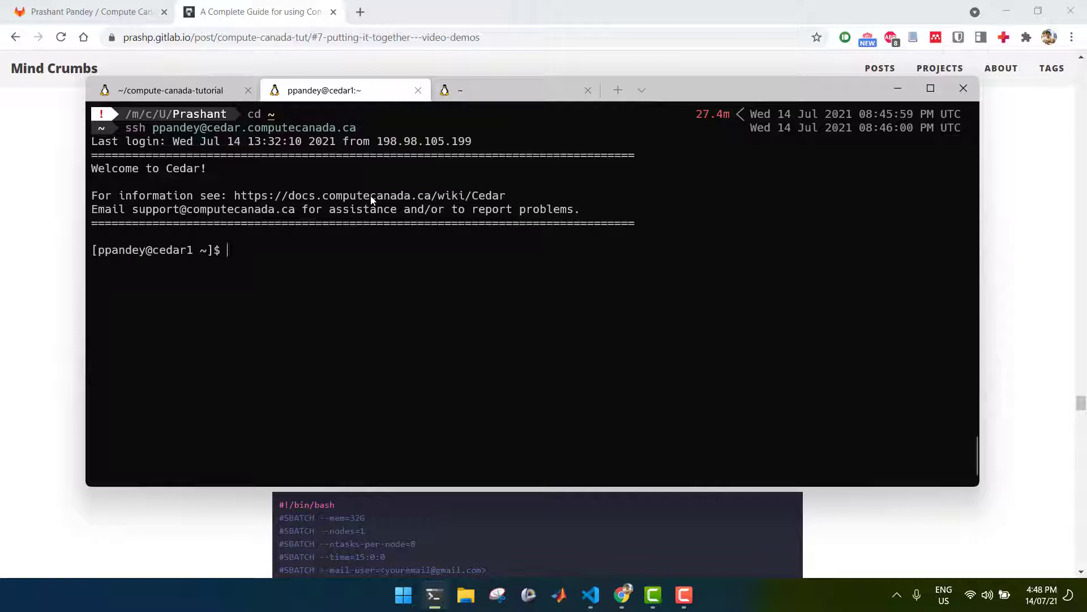
Step: Log in to cedar.computecanada.ca, enter $project, and load python/3.8.10 with scipy-stack
{"action": "type", "text": "cd $project/"}
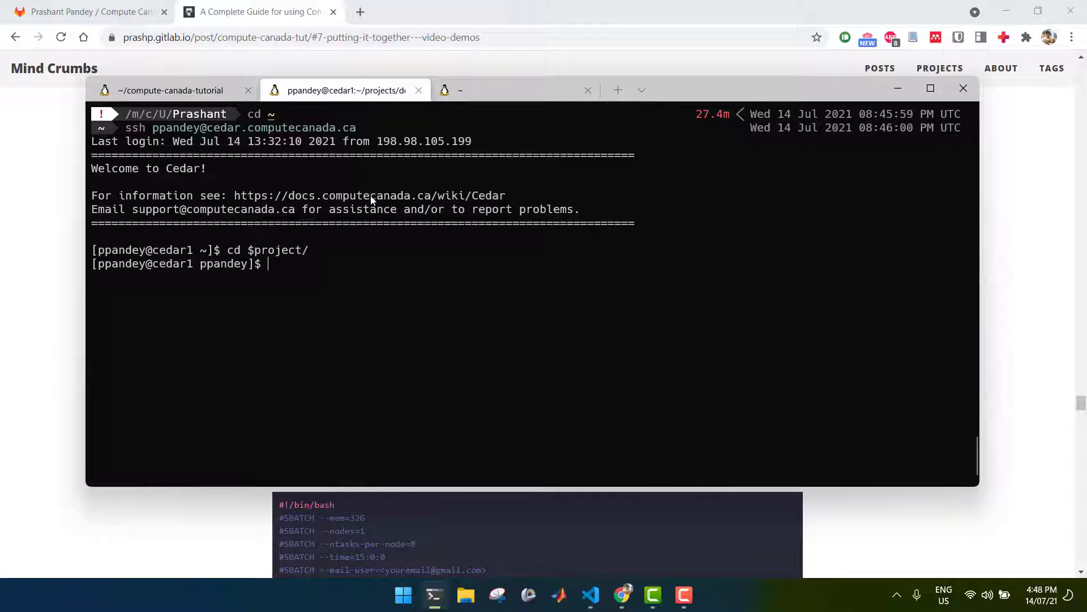
{"action": "type", "text": "module l"}
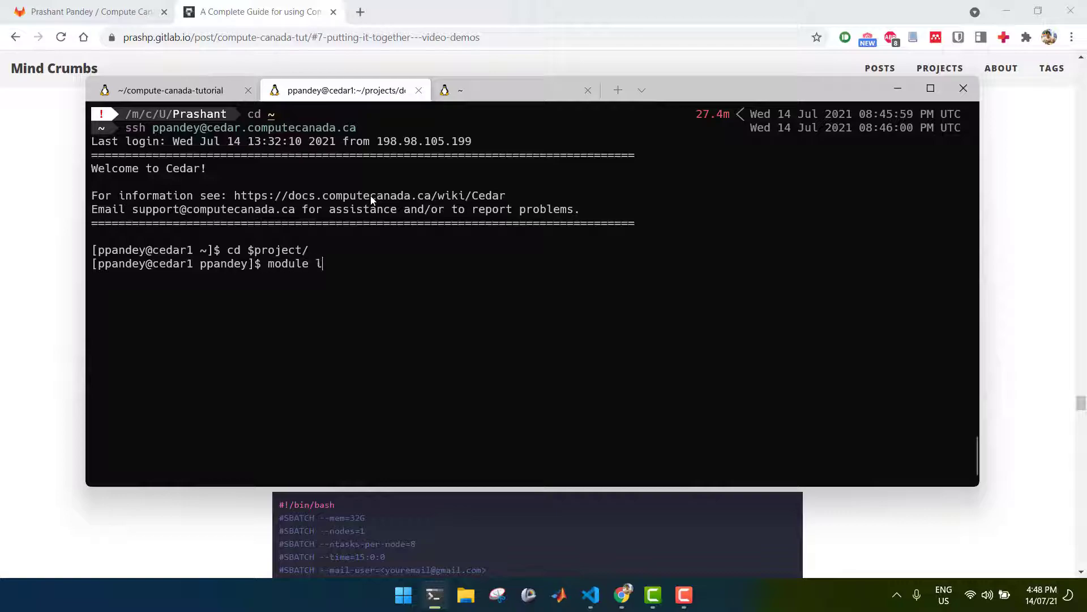
{"action": "type", "text": "oad python"}
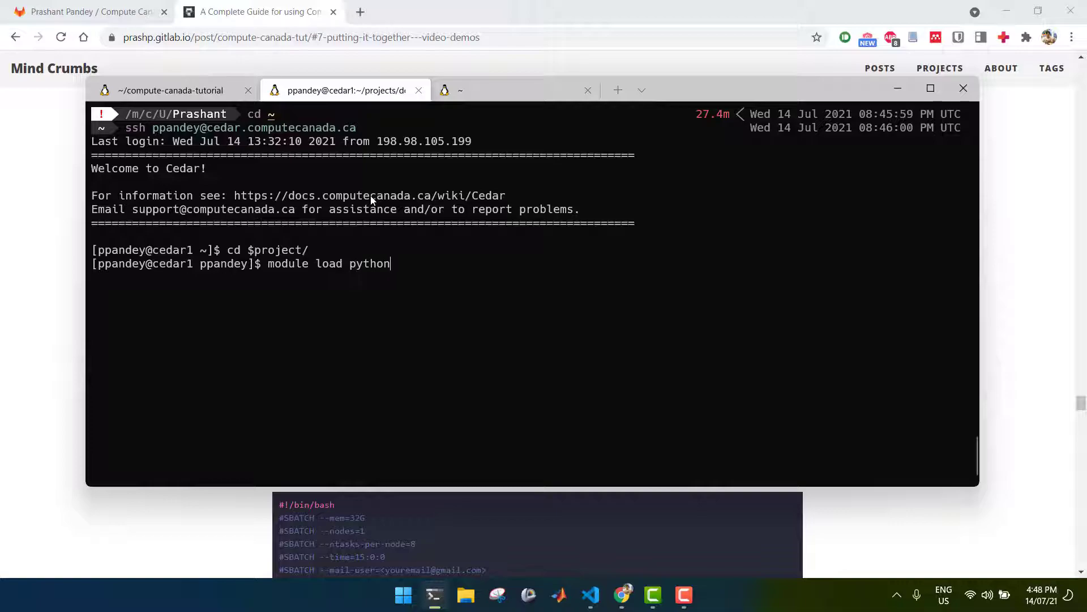
{"action": "type", "text": "/3.8.10 sc"}
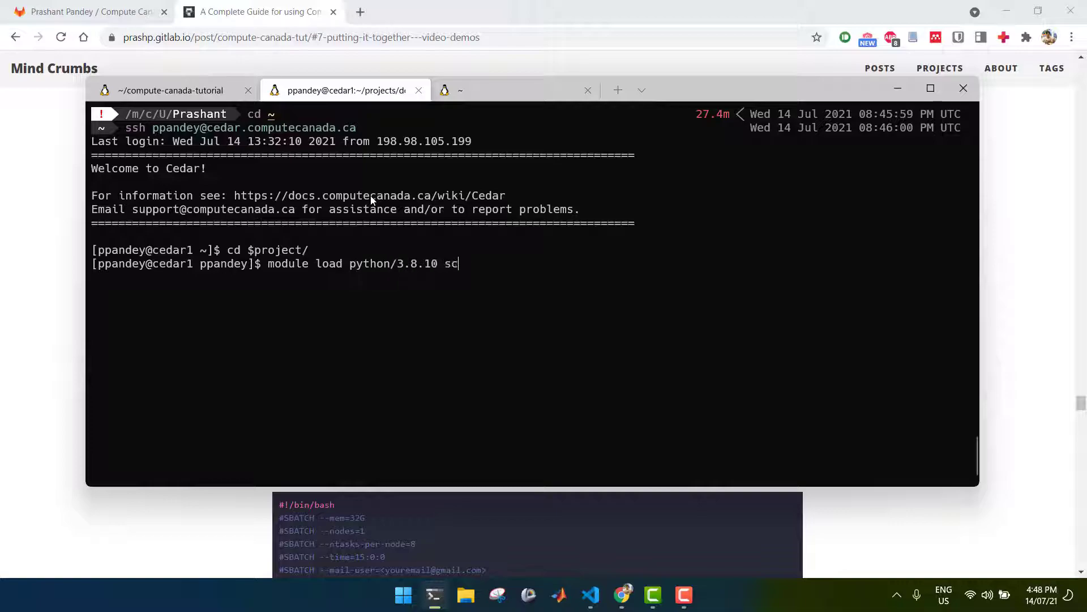
{"action": "type", "text": "ipy-stack"}
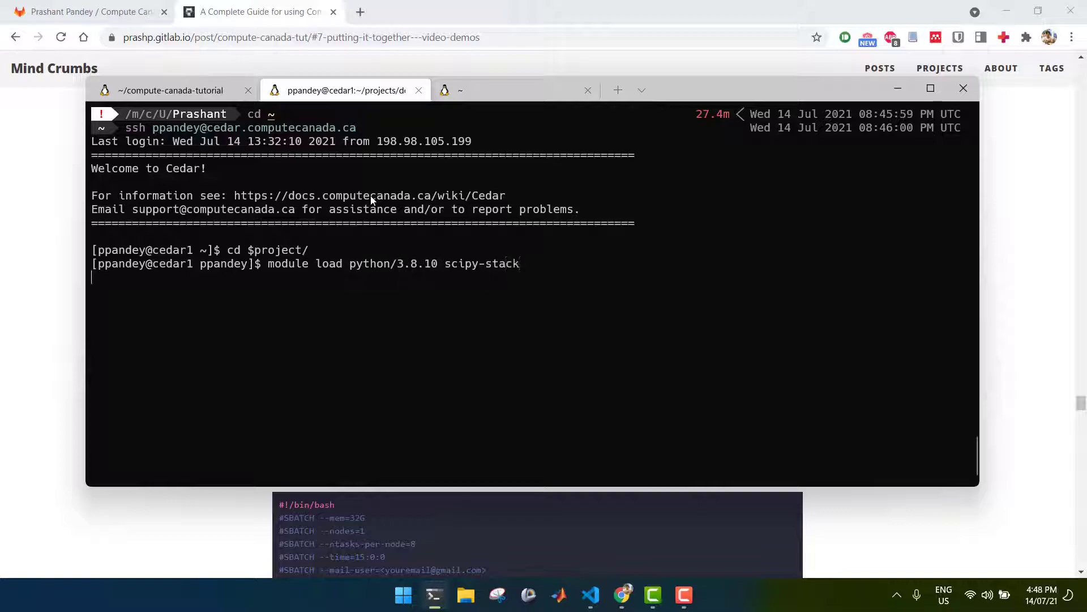
Step: Activate the py38-cc virtual environment on Cedar
{"action": "type", "text": "s"}
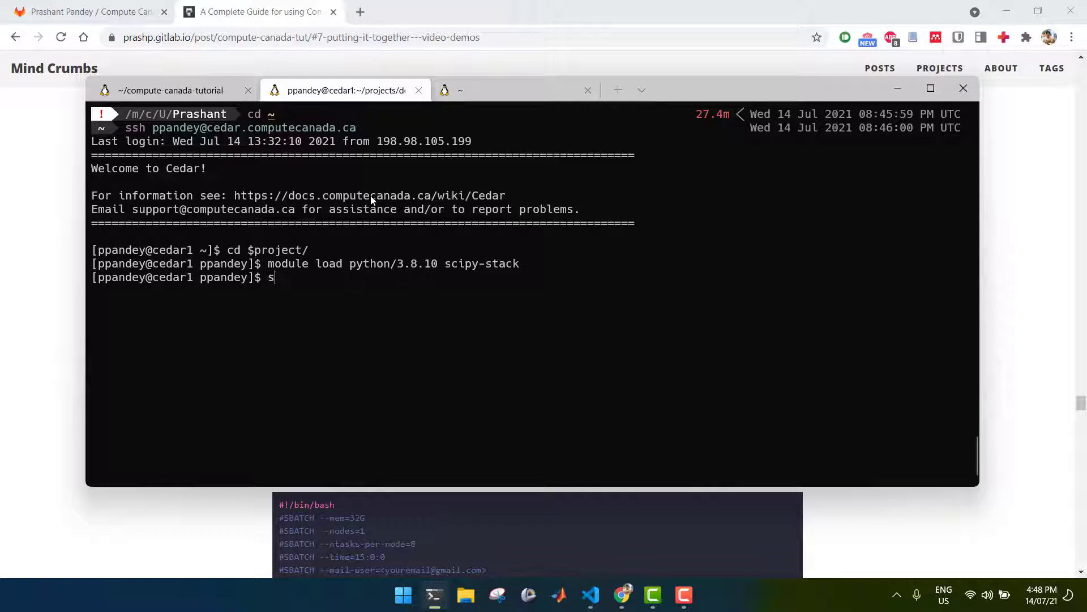
{"action": "type", "text": "ource"}
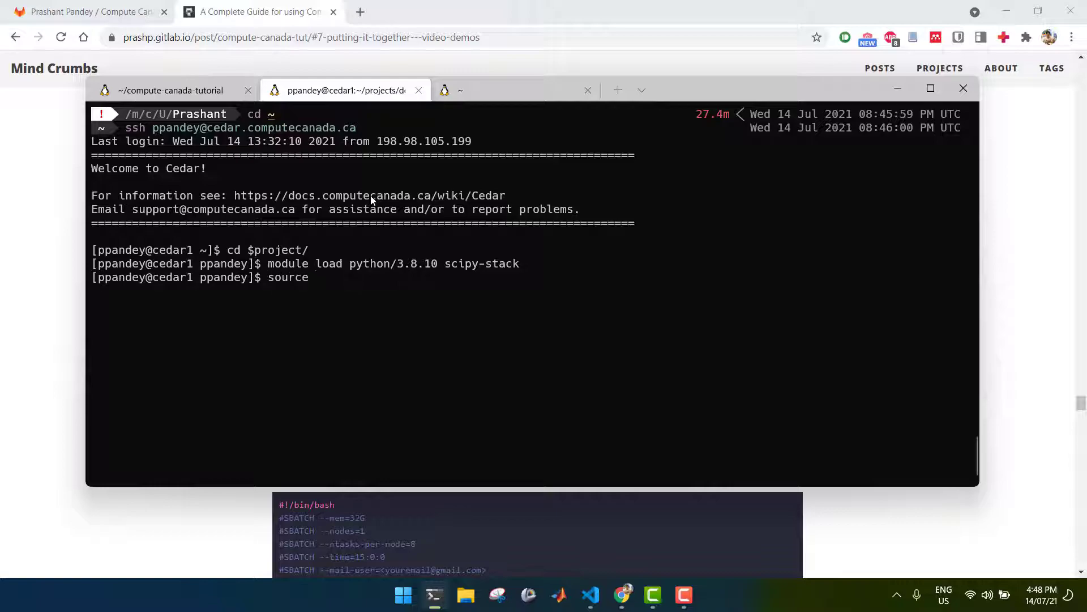
{"action": "type", "text": "~/"}
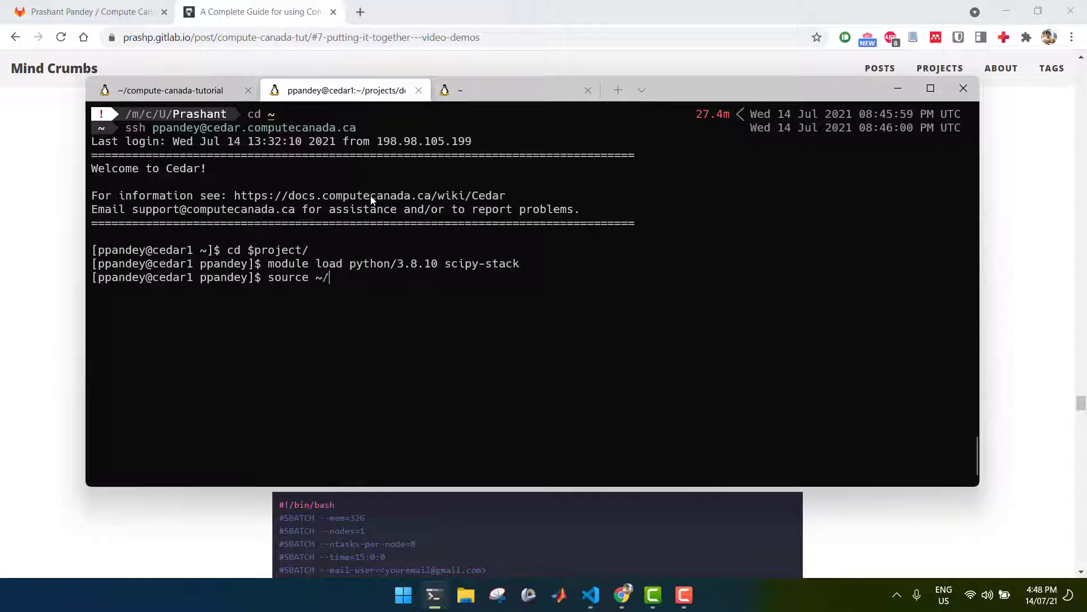
{"action": "type", "text": "py38-cc/"}
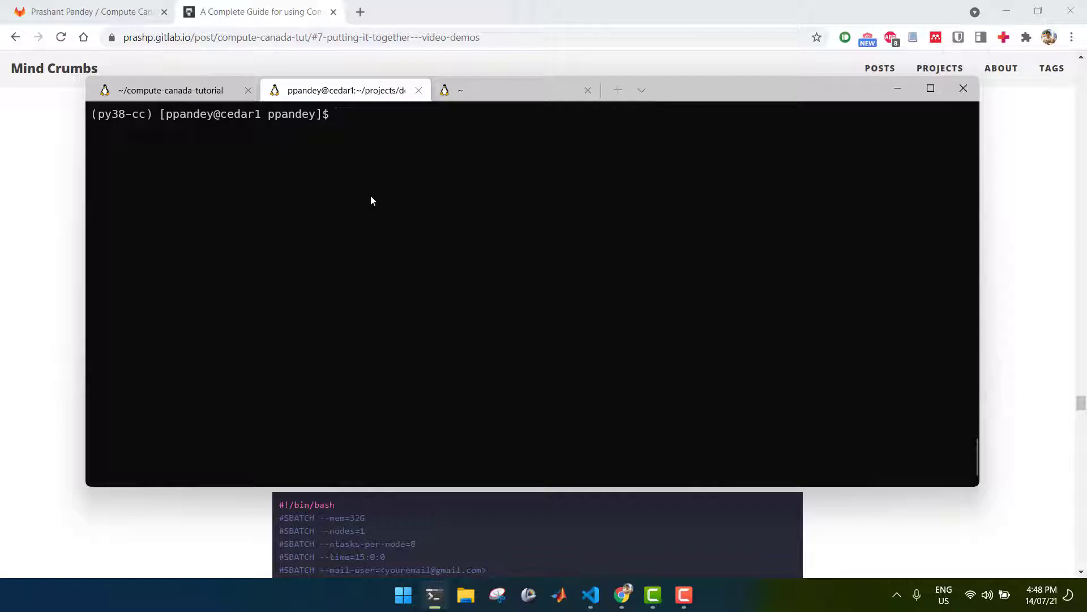
{"action": "mouse_move", "coordinate": [349, 246]}
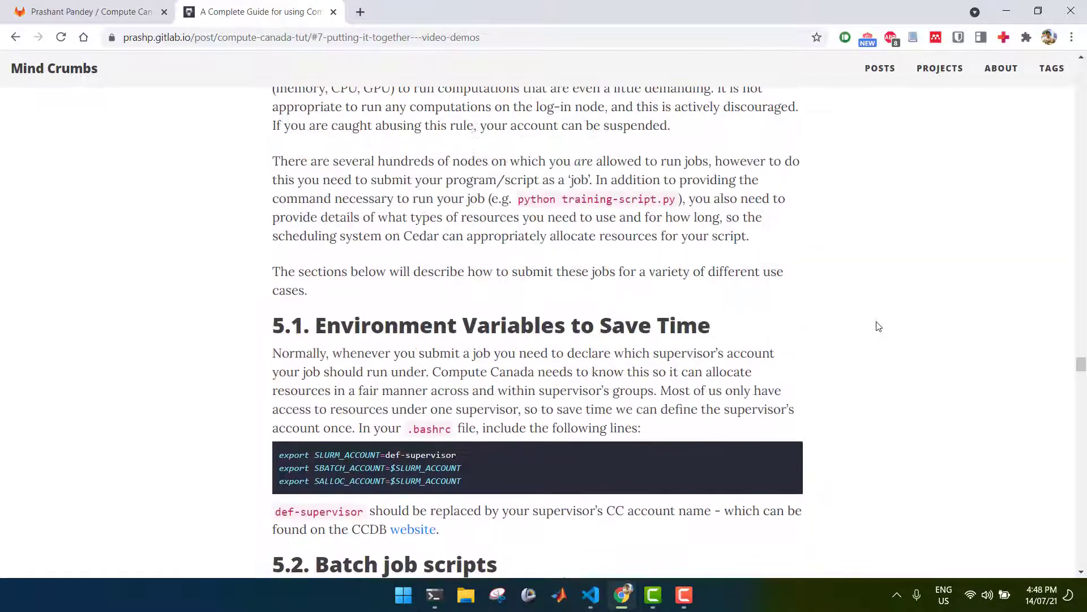
Step: Scroll to the wrapper-script section and select the notebook and lab echo/chmod commands
{"action": "scroll", "scroll_direction": "down", "scroll_amount": 3}
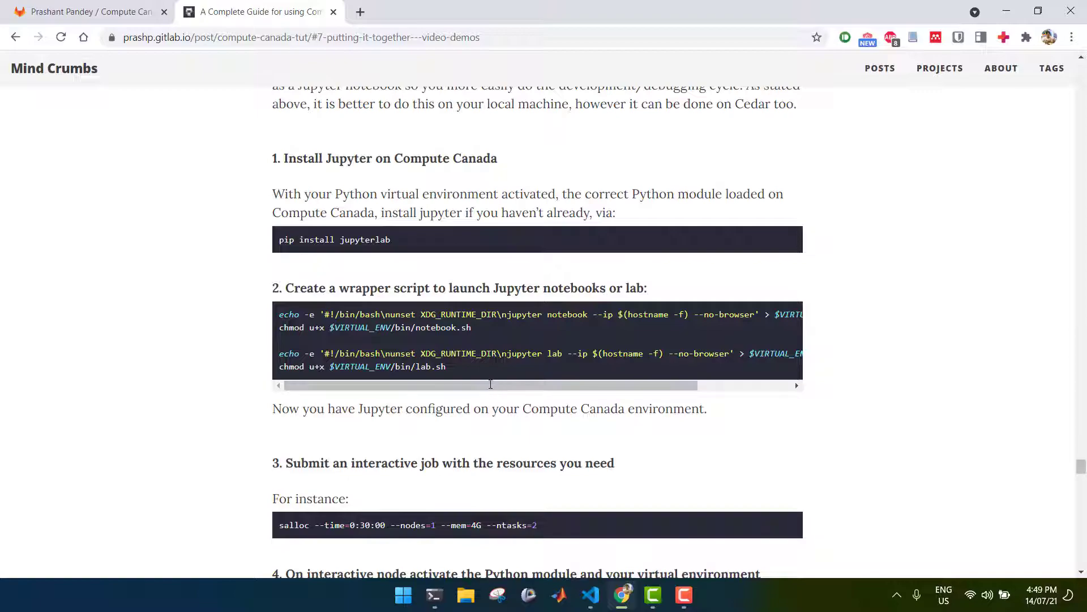
{"action": "mouse_move", "coordinate": [475, 366]}
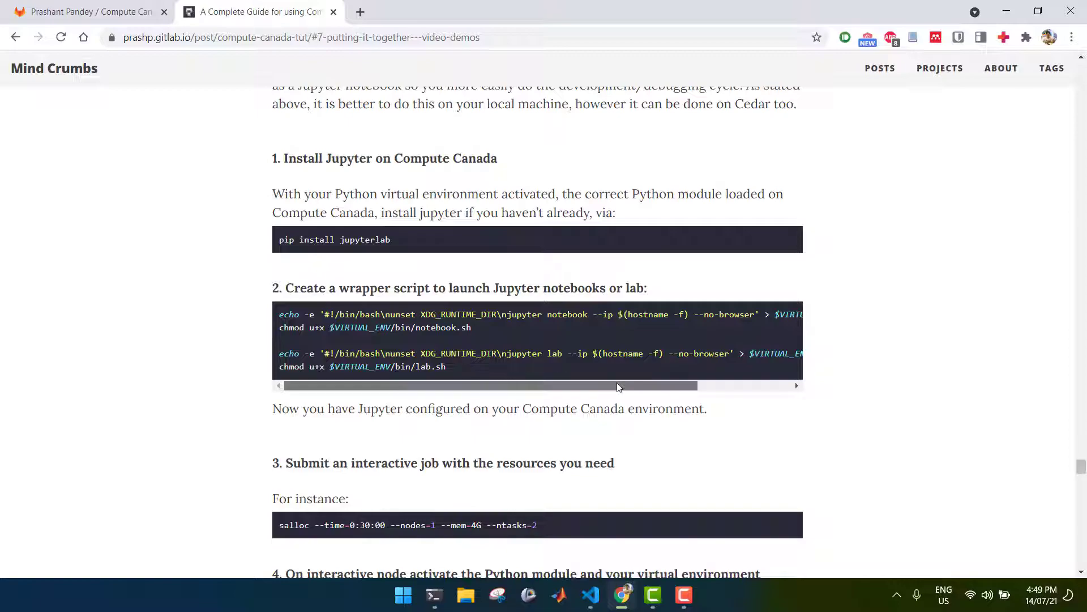
{"action": "mouse_move", "coordinate": [475, 371]}
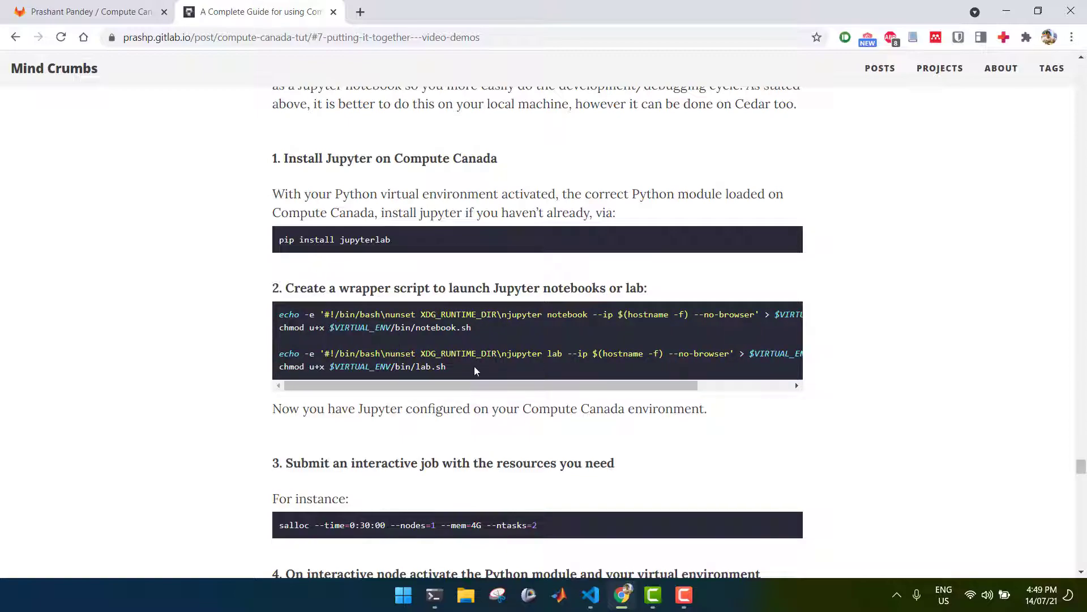
{"action": "left_click_drag", "start_coordinate": [279, 314], "coordinate": [447, 367]}
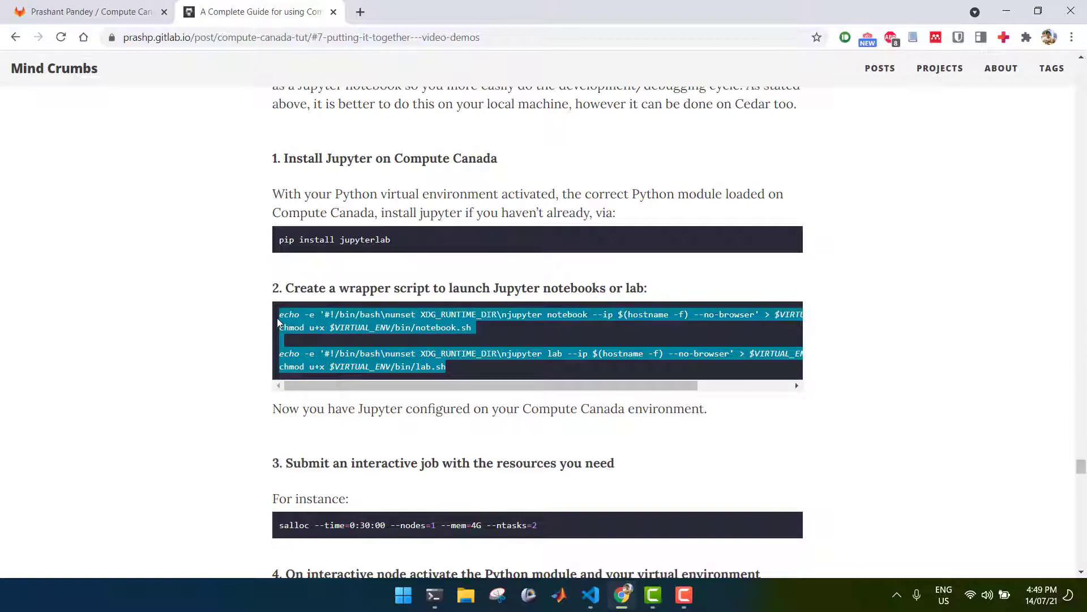
{"action": "mouse_move", "coordinate": [218, 348]}
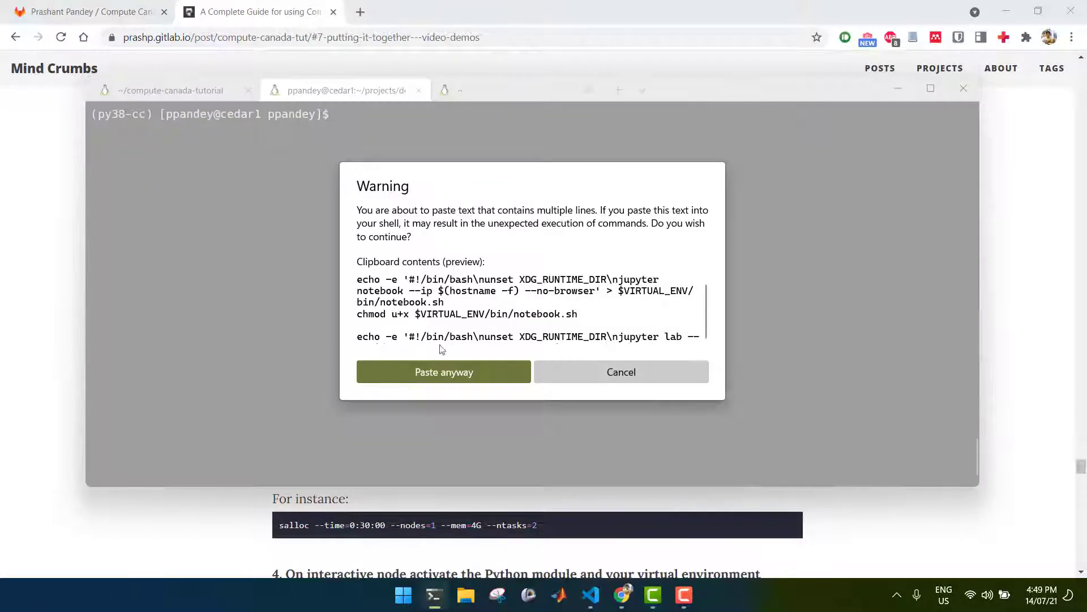
Step: Dismiss the multi-line paste warning without running the pasted commands
{"action": "left_click", "coordinate": [444, 371]}
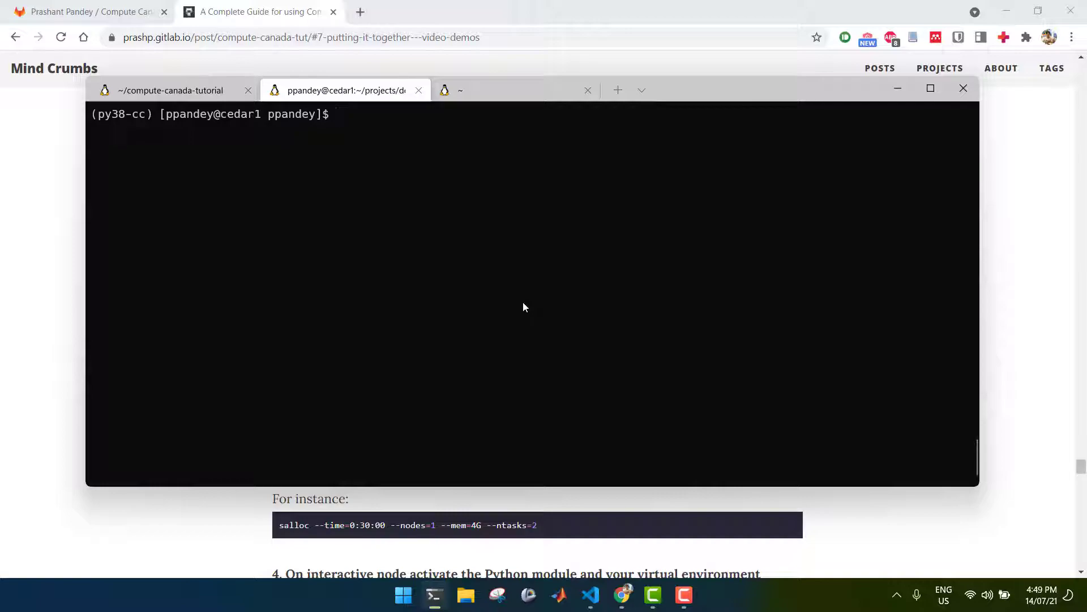
Step: Begin a salloc request for four v100l GPUs with a 10-minute time limit
{"action": "type", "text": "s"}
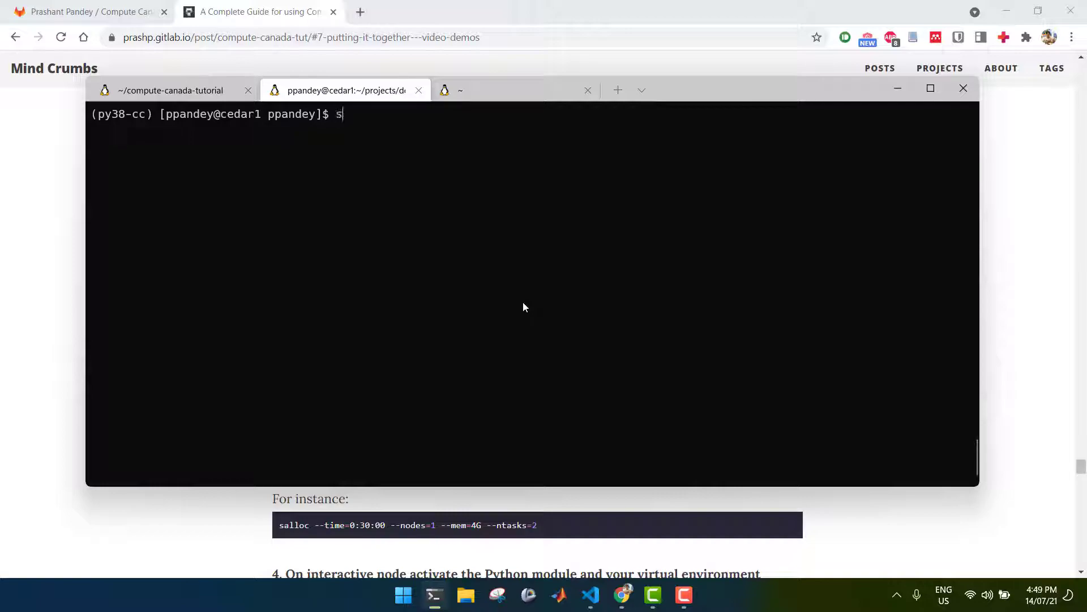
{"action": "type", "text": "alloc"}
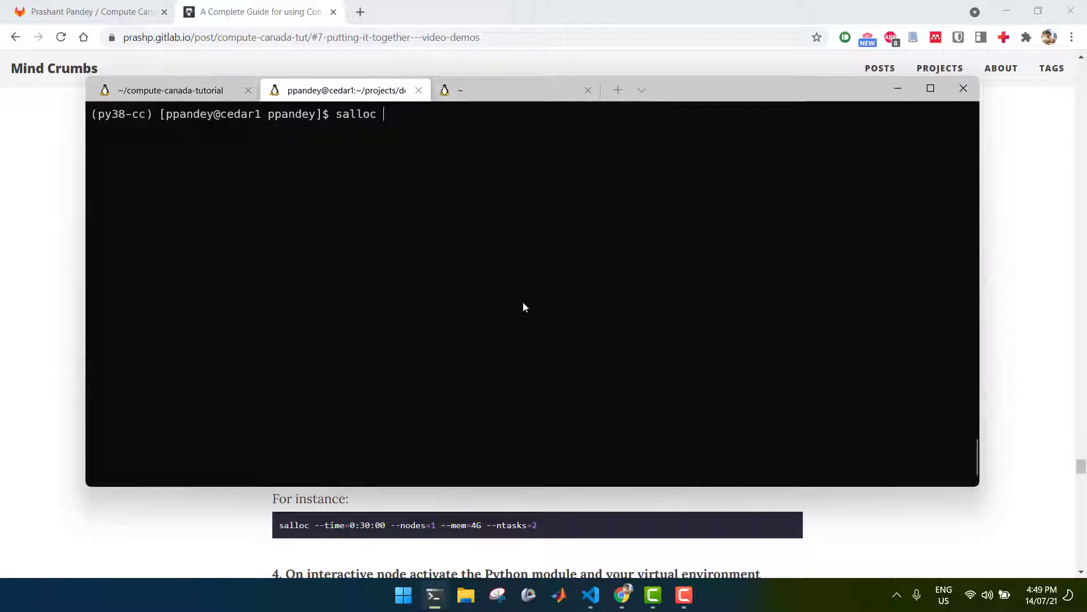
{"action": "type", "text": "--"}
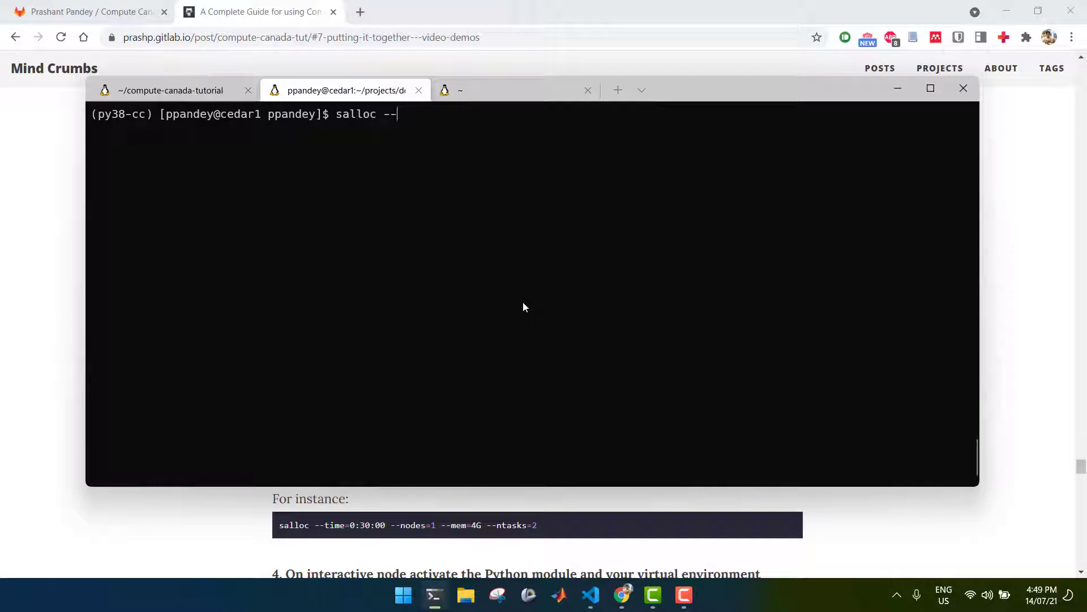
{"action": "type", "text": "gres="}
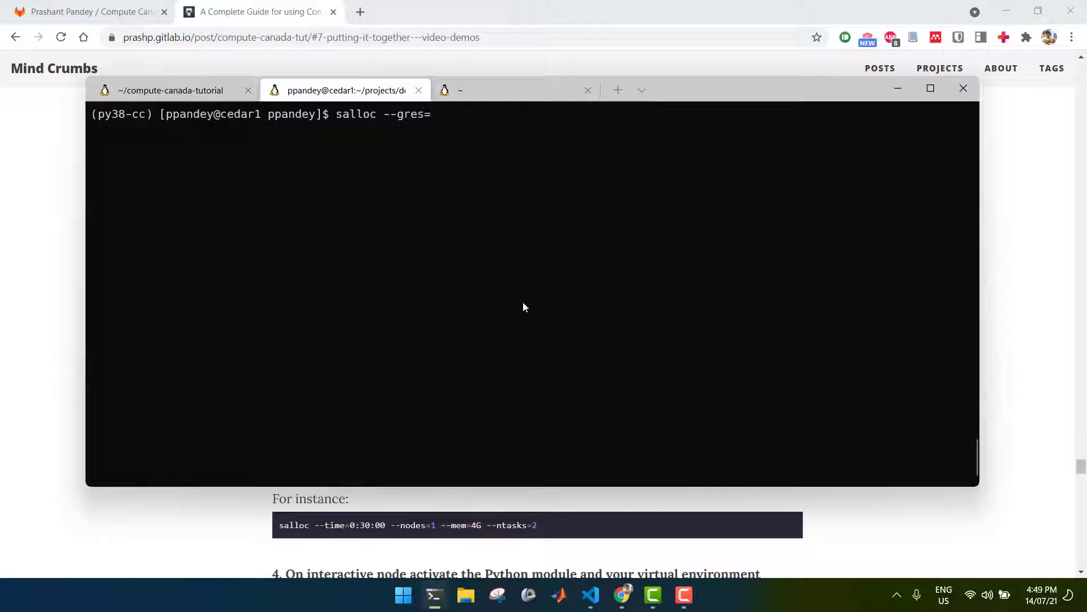
{"action": "type", "text": "gpu:"}
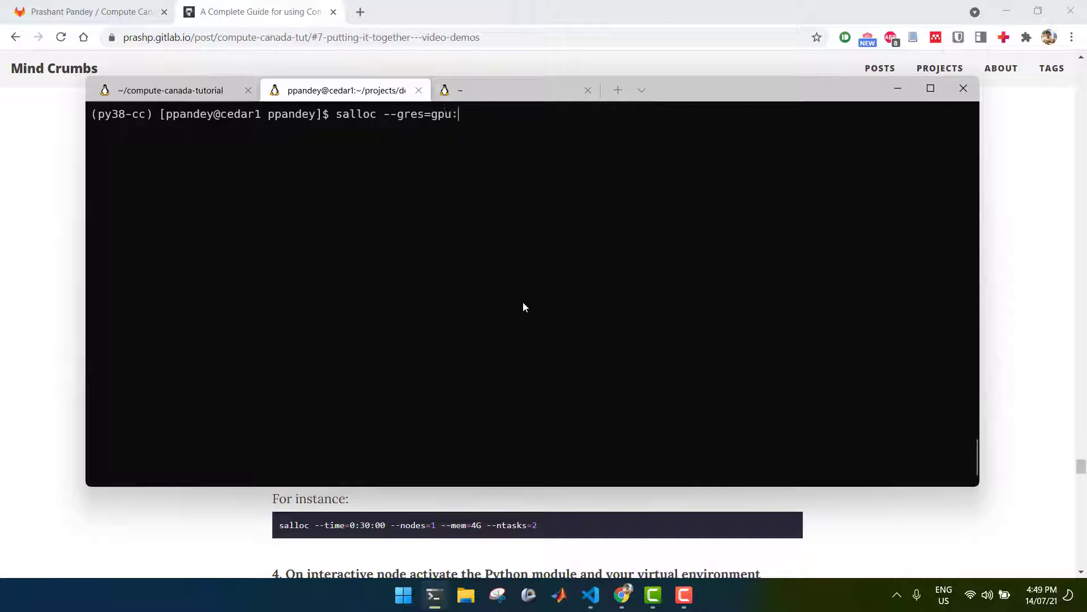
{"action": "type", "text": "v100l"}
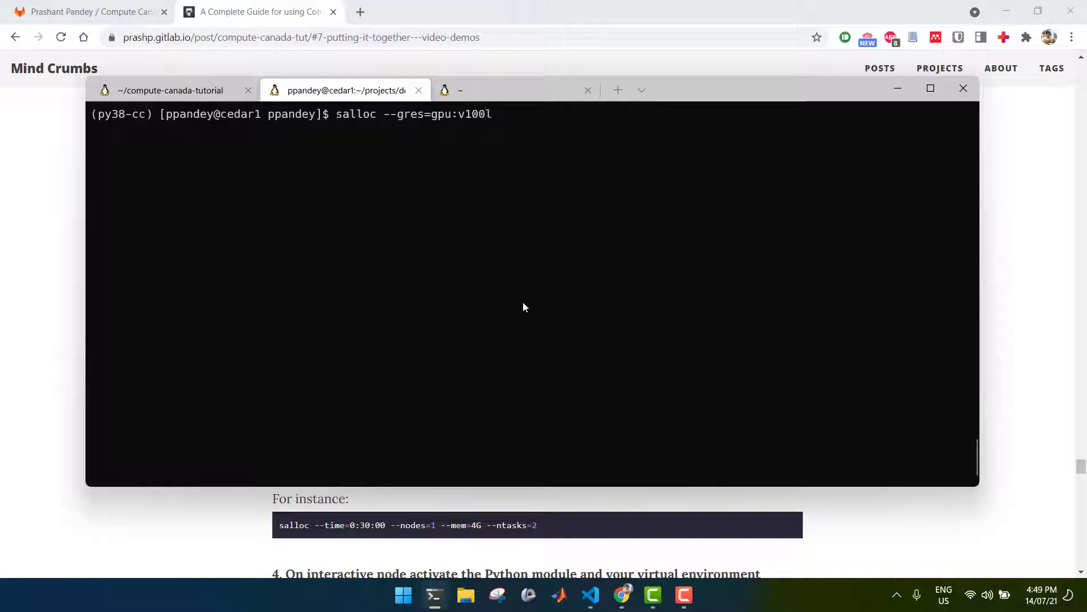
{"action": "type", "text": ":4 --time"}
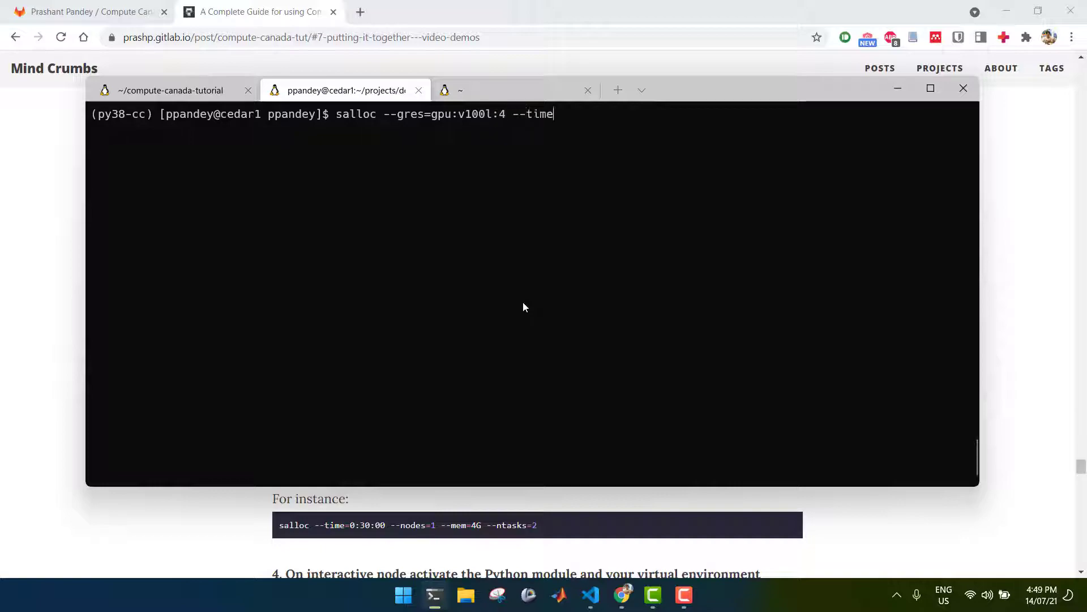
{"action": "type", "text": "=0."}
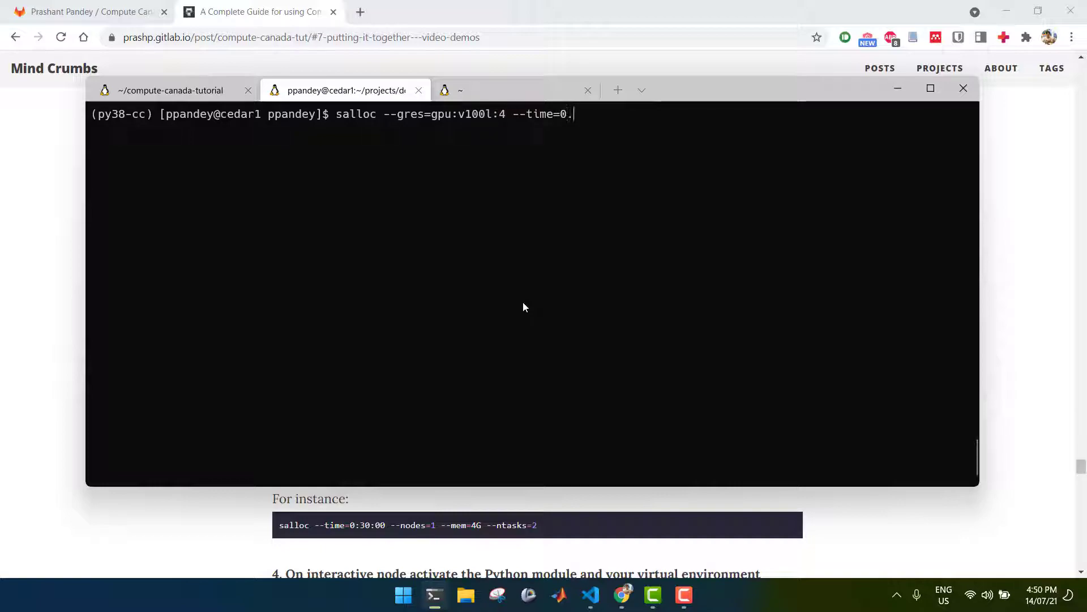
{"action": "type", "text": "10:00"}
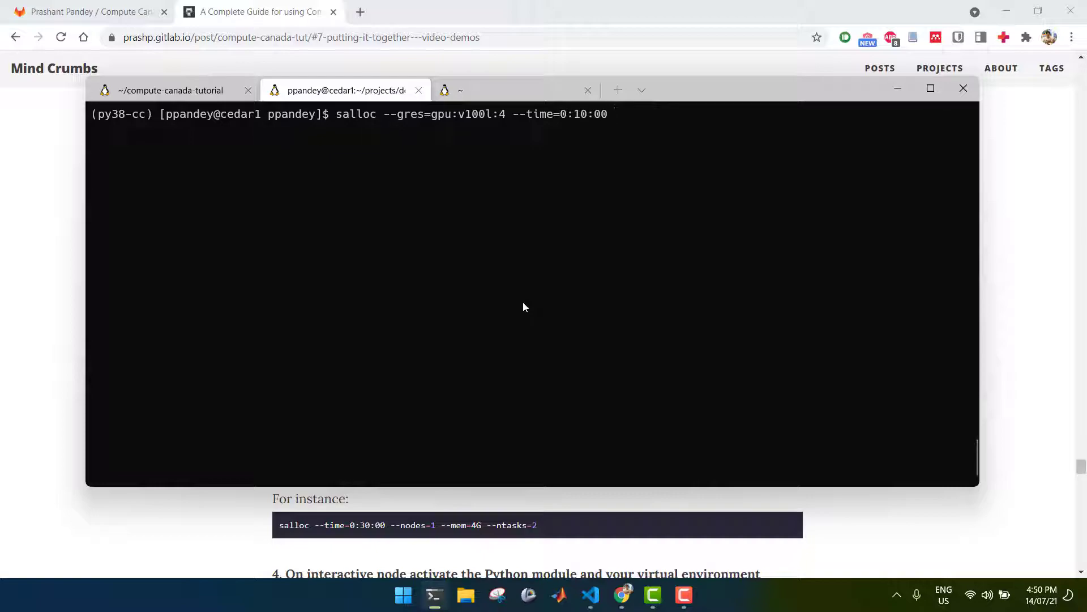
Step: Add two tasks and memory, submit, then rerun salloc adding --nodes=1 after the error
{"action": "type", "text": "--n"}
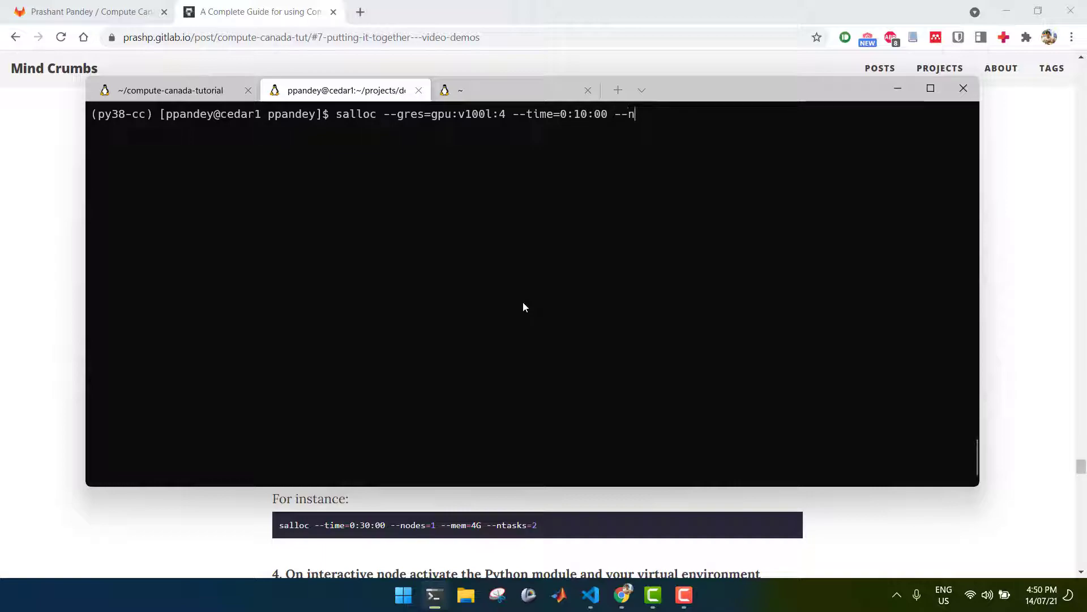
{"action": "type", "text": "tasks="}
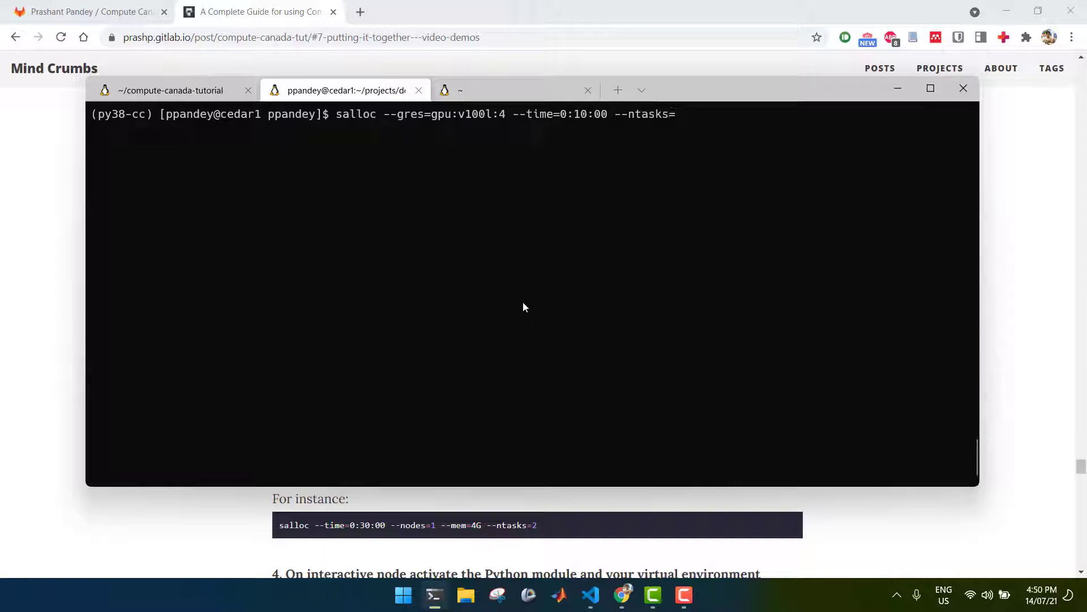
{"action": "type", "text": "2 --mem"}
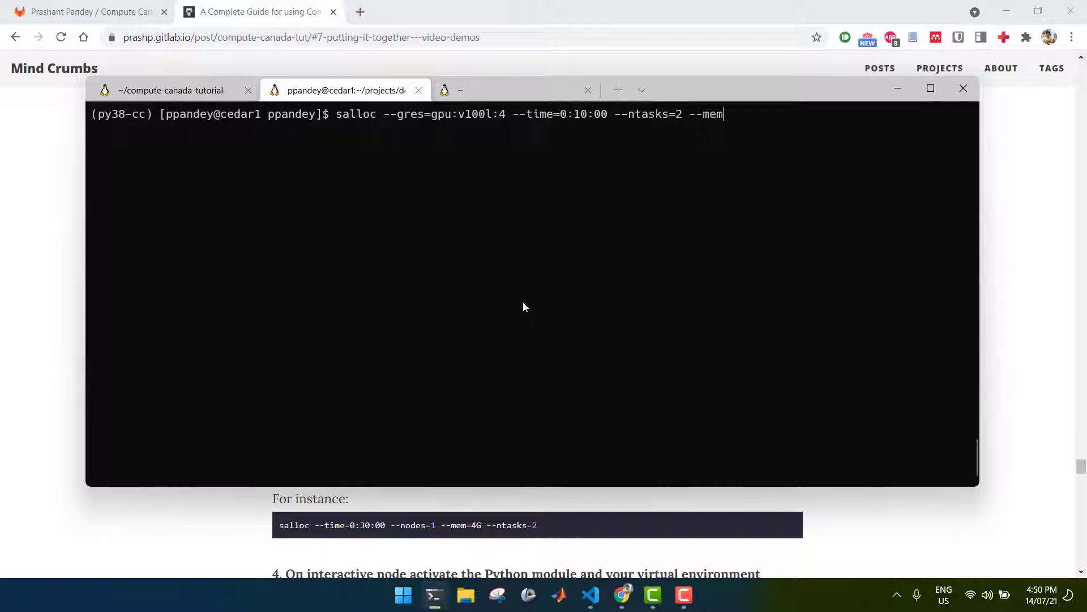
{"action": "type", "text": "=4"}
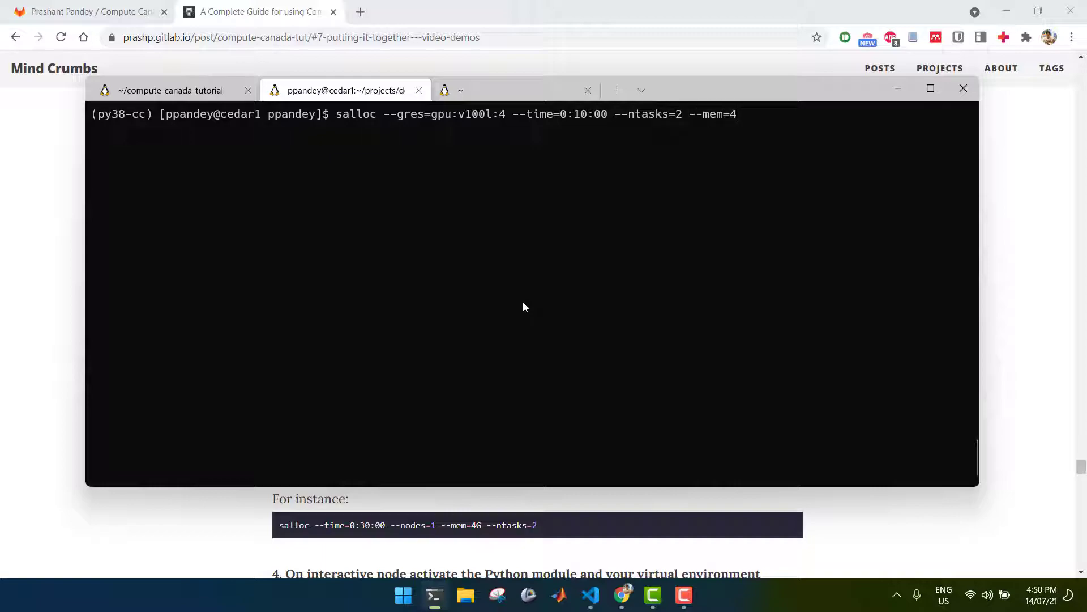
{"action": "type", "text": "G"}
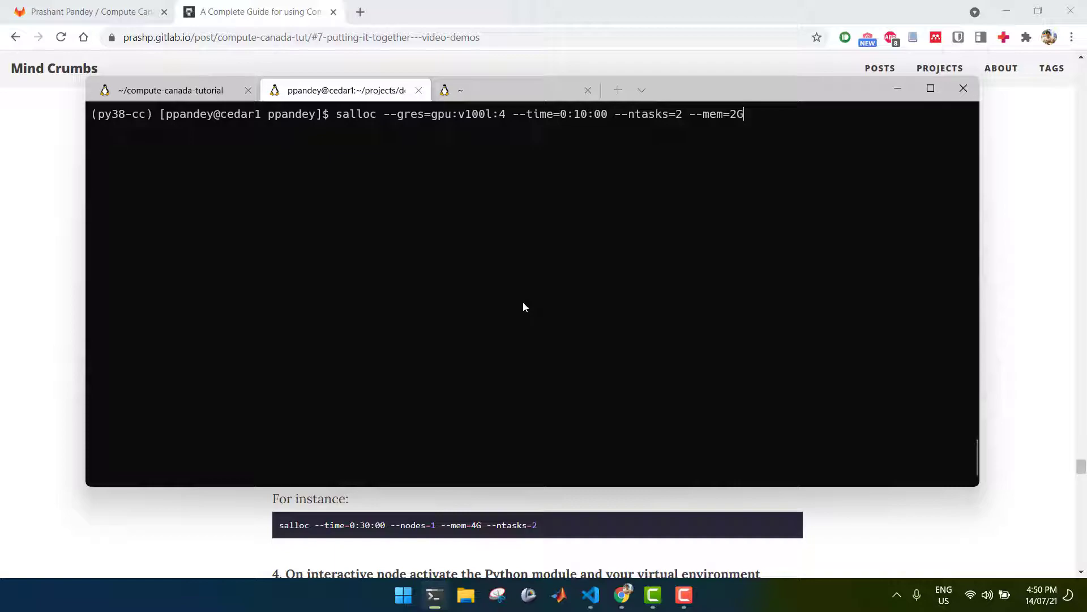
{"action": "key", "text": "Return"}
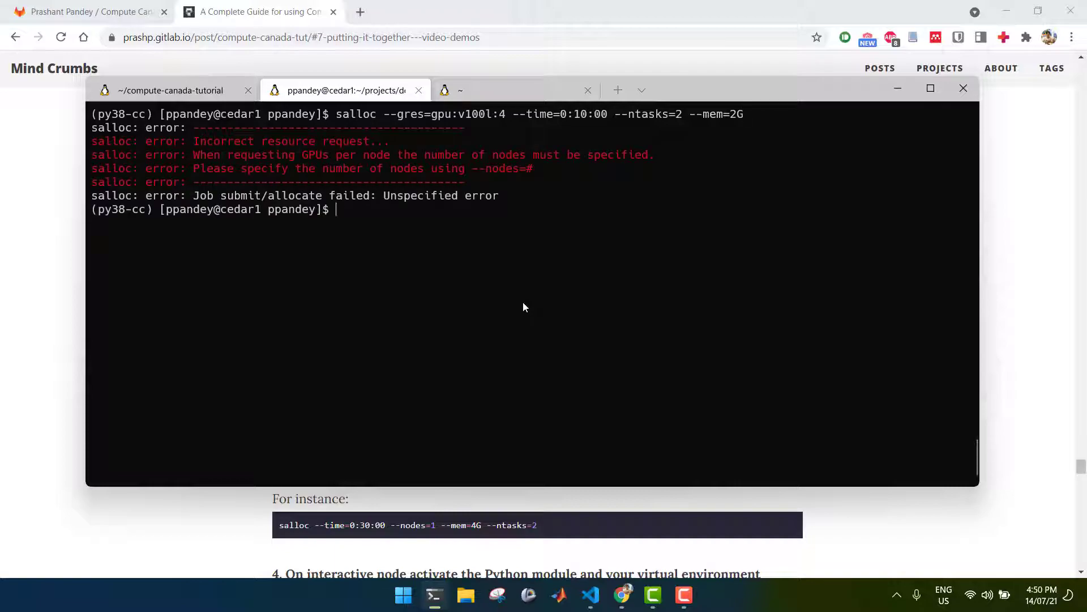
{"action": "mouse_move", "coordinate": [517, 217]}
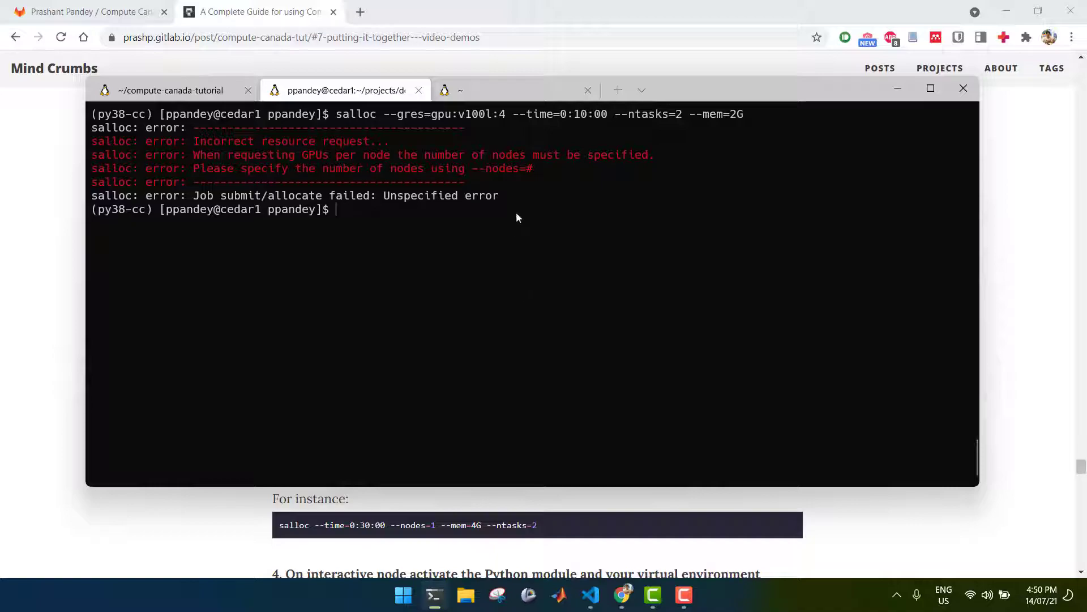
{"action": "type", "text": "1"}
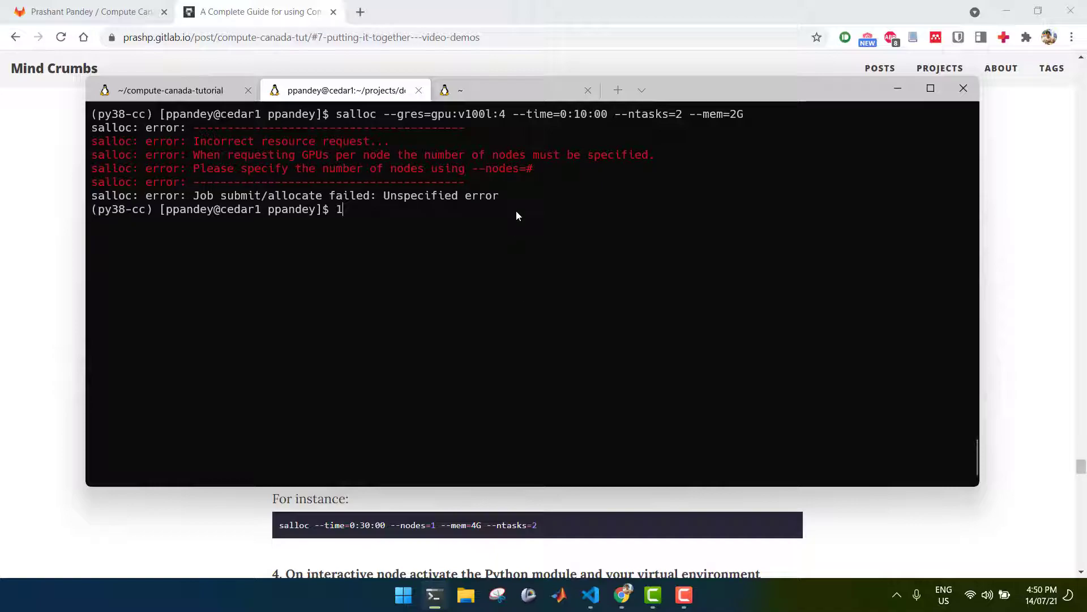
{"action": "type", "text": "salloc --gres=gpu:v100l:4 --time=0:10:00 --ntasks=2 --mem=2G --nodes=1"}
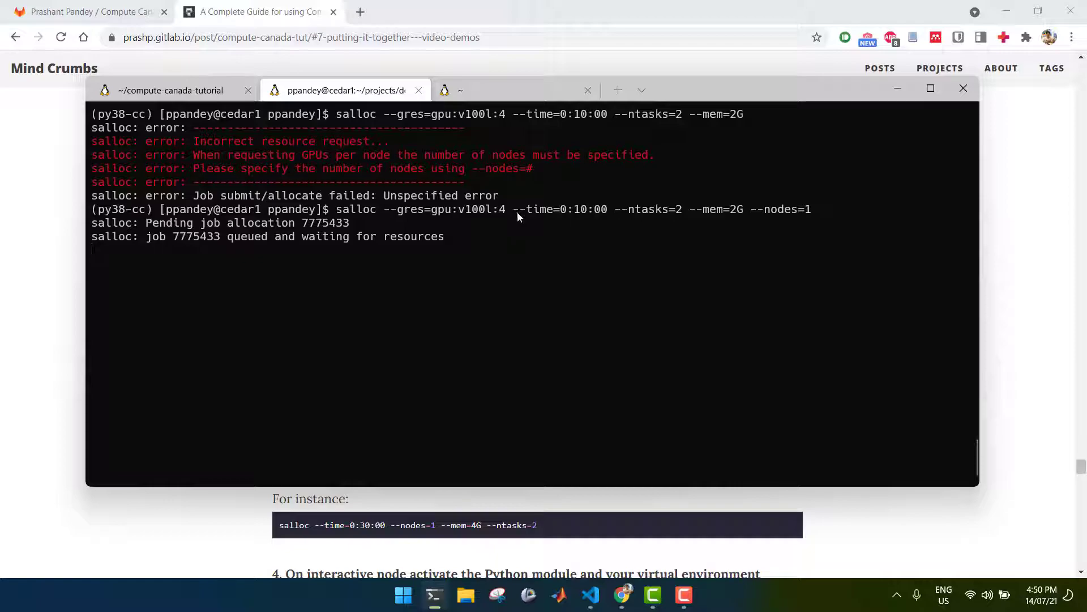
{"action": "mouse_move", "coordinate": [528, 229]}
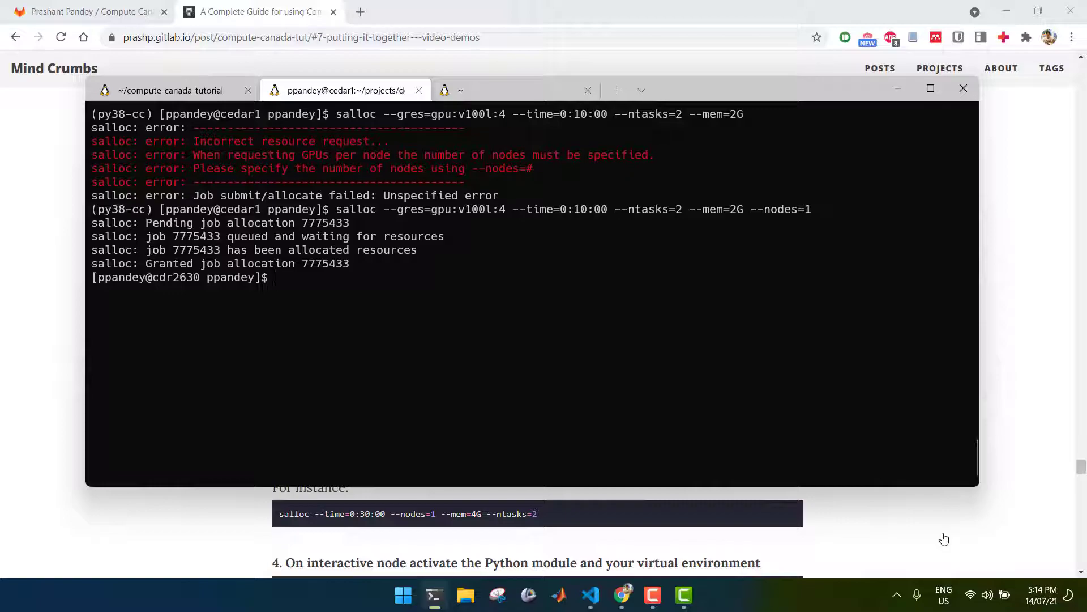
{"action": "mouse_move", "coordinate": [924, 522]}
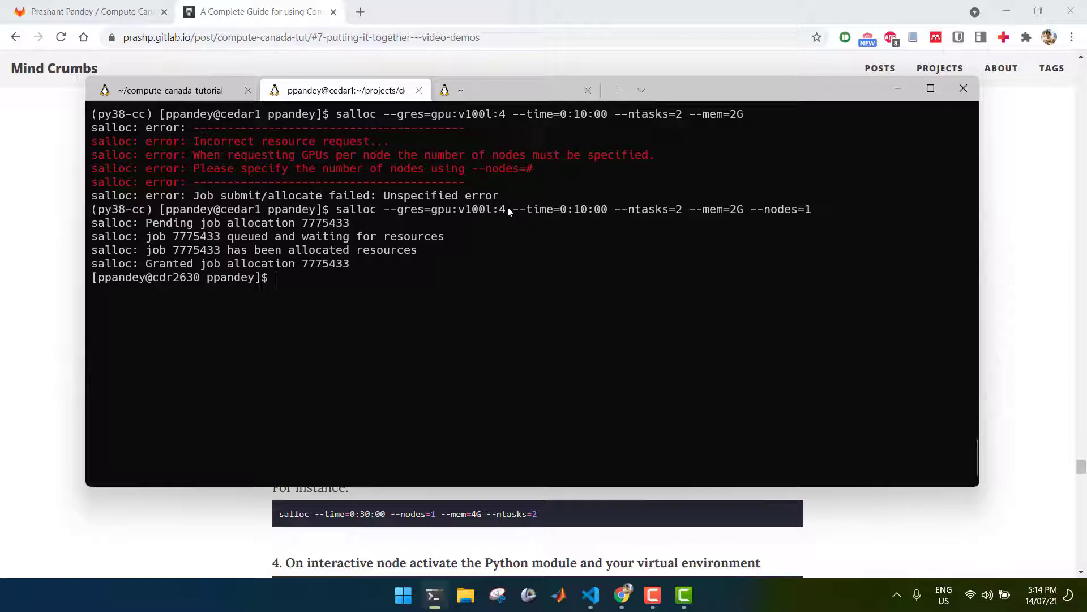
Step: Run nvidia-smi to confirm four Tesla V100 GPUs on the node
{"action": "type", "text": "nvidia0"}
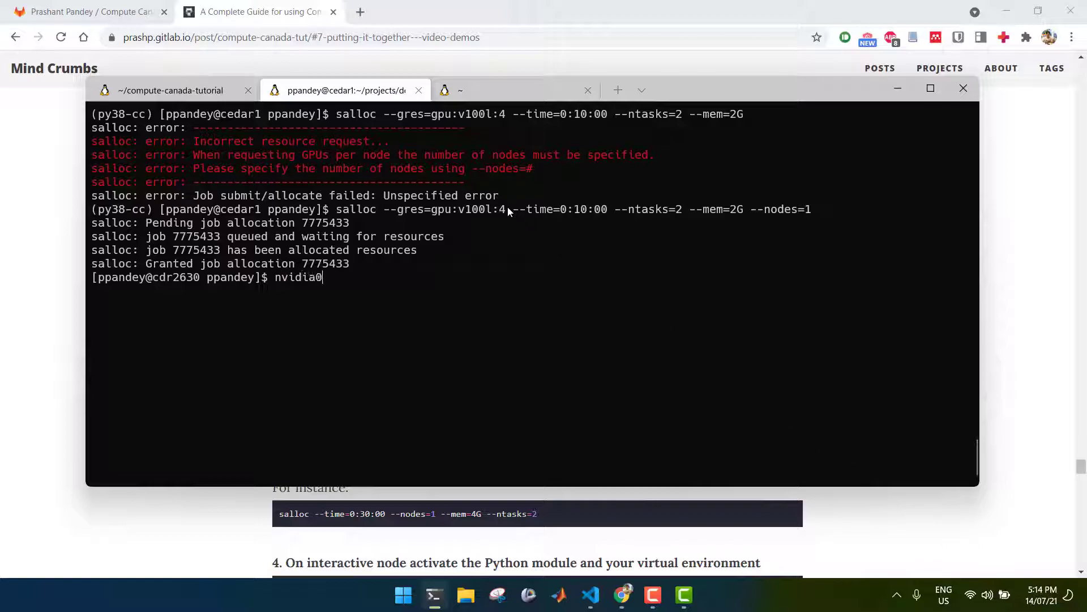
{"action": "type", "text": "-smi"}
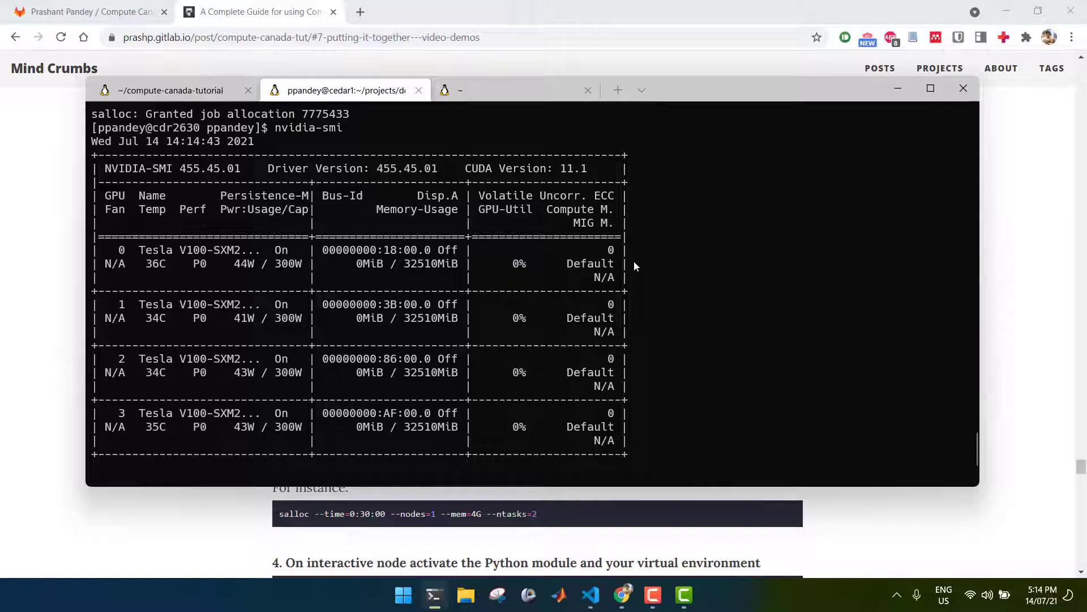
{"action": "mouse_move", "coordinate": [334, 253]}
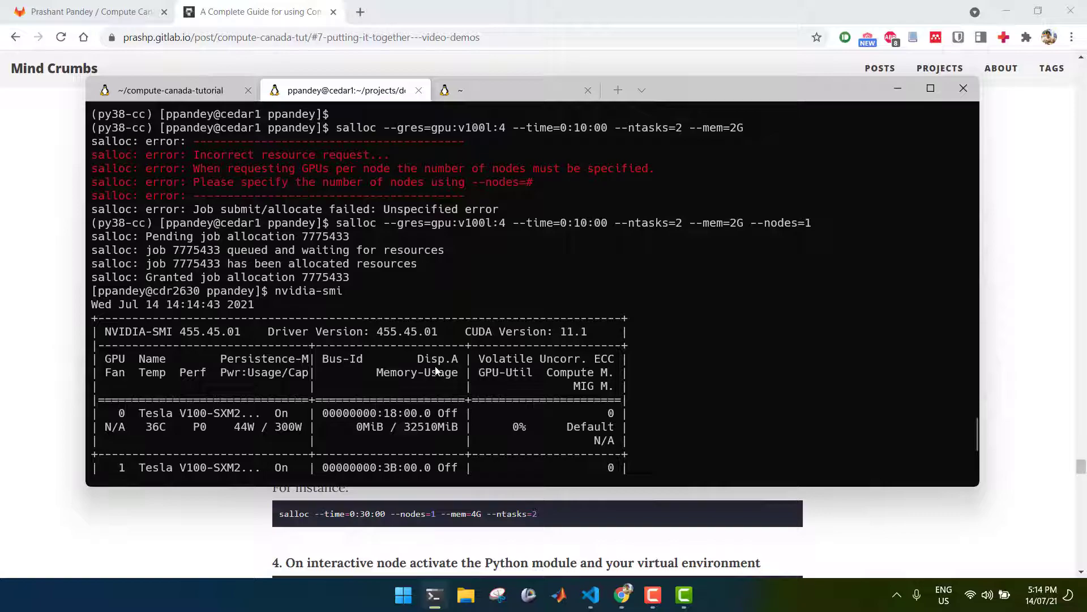
{"action": "mouse_move", "coordinate": [638, 327]}
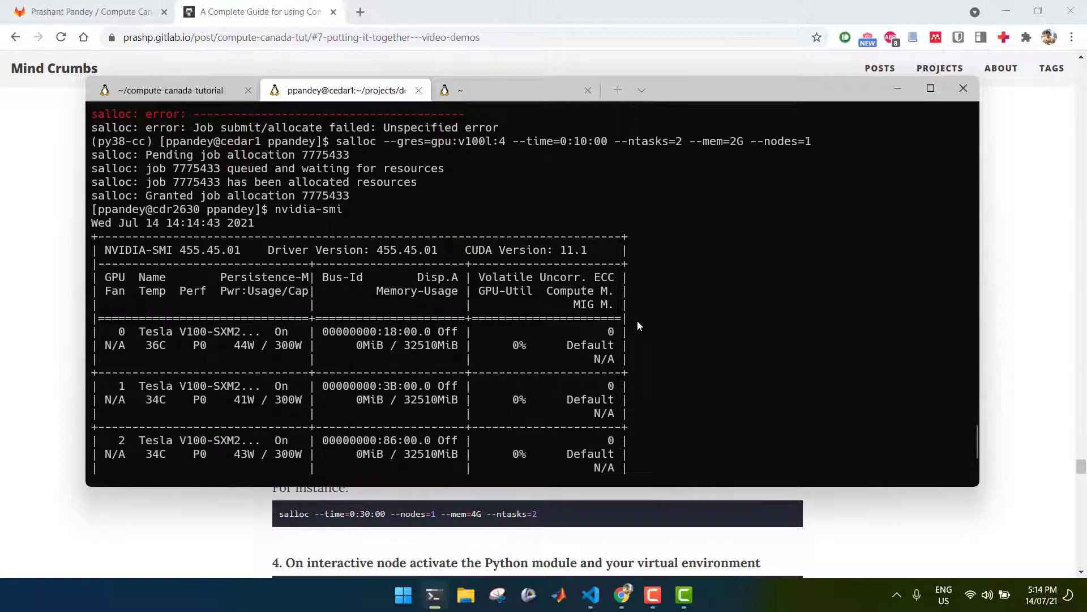
{"action": "mouse_move", "coordinate": [222, 339]}
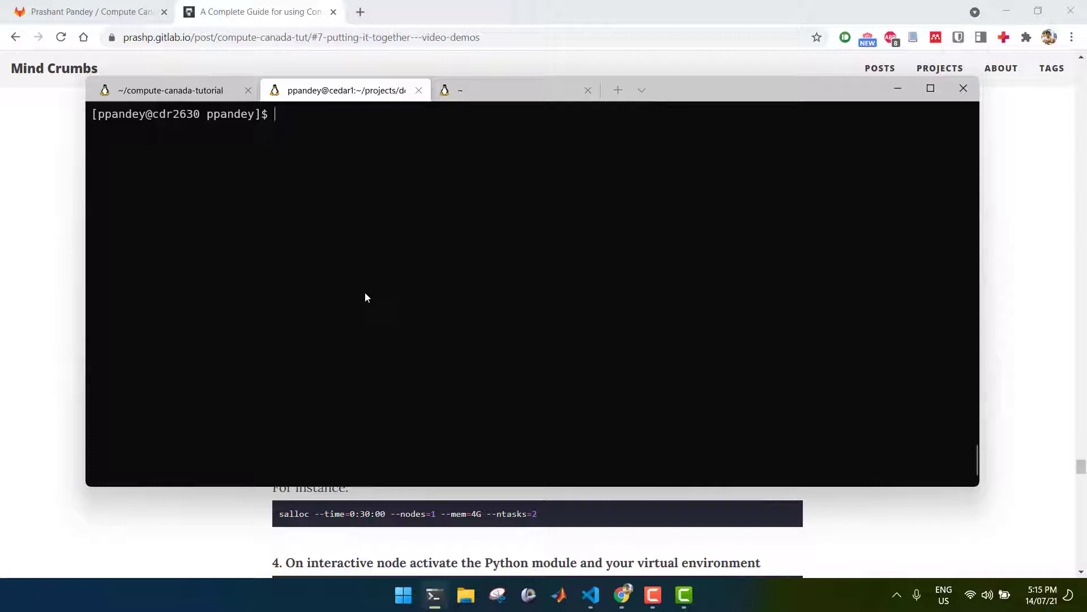
Step: Activate the py38-cc environment on compute node cdr2630
{"action": "type", "text": "m"}
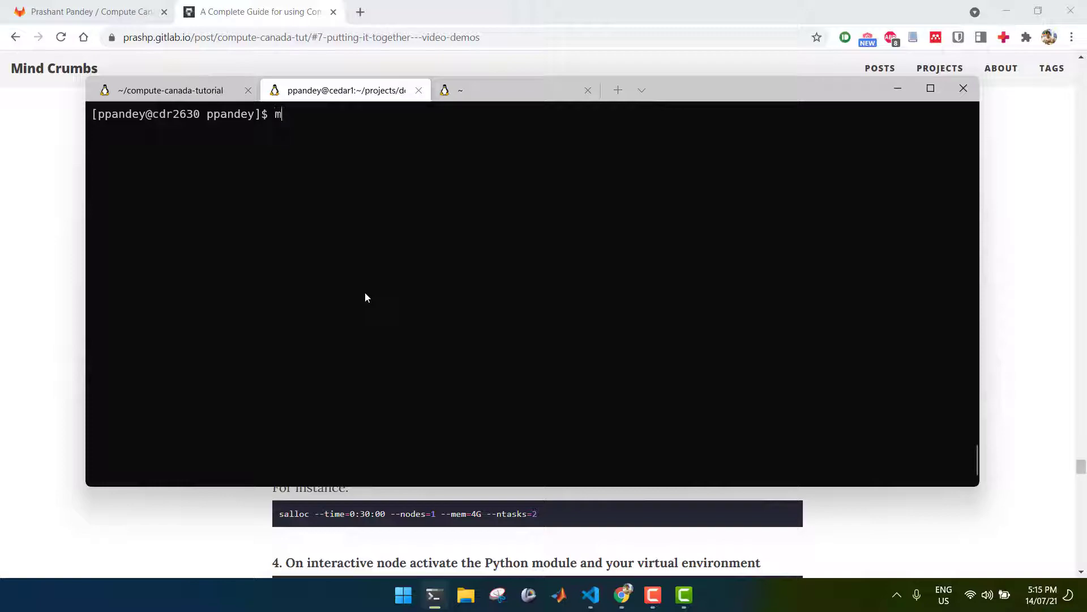
{"action": "key", "text": "Backspace"}
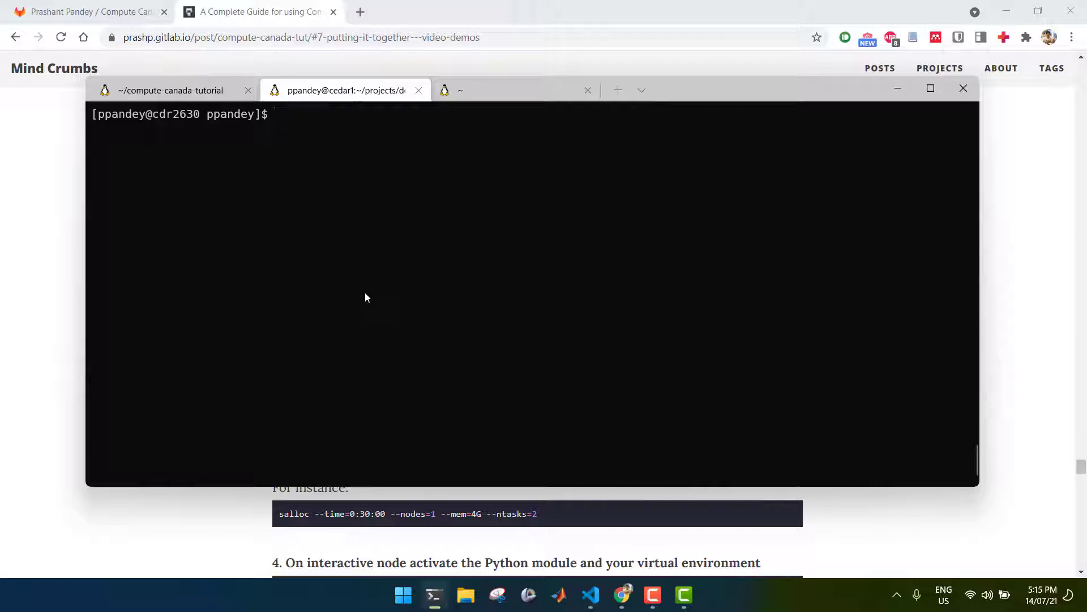
{"action": "type", "text": "sourc"}
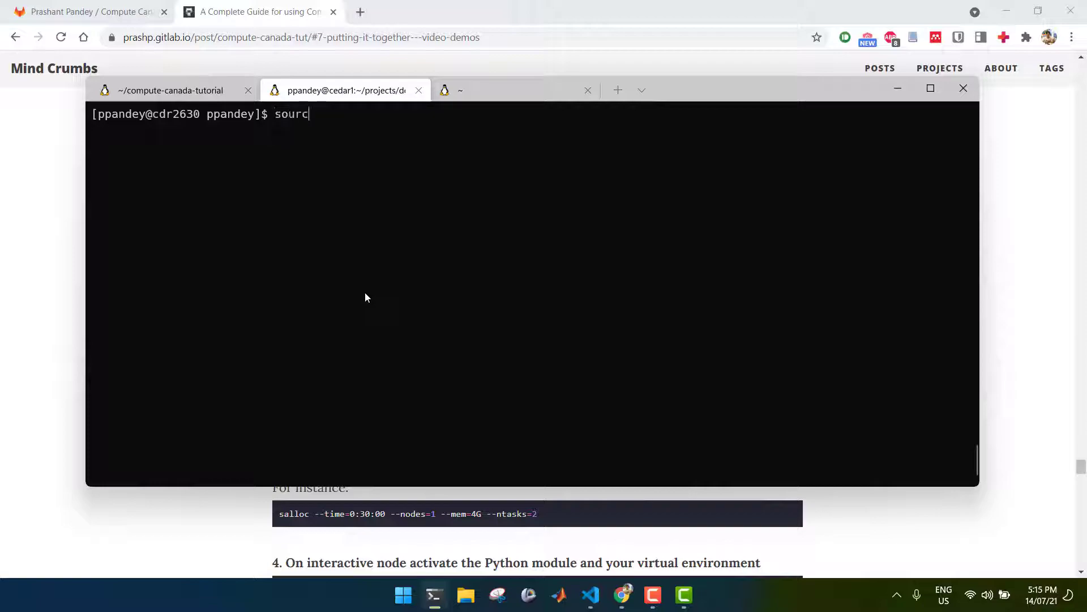
{"action": "type", "text": "e ~/"}
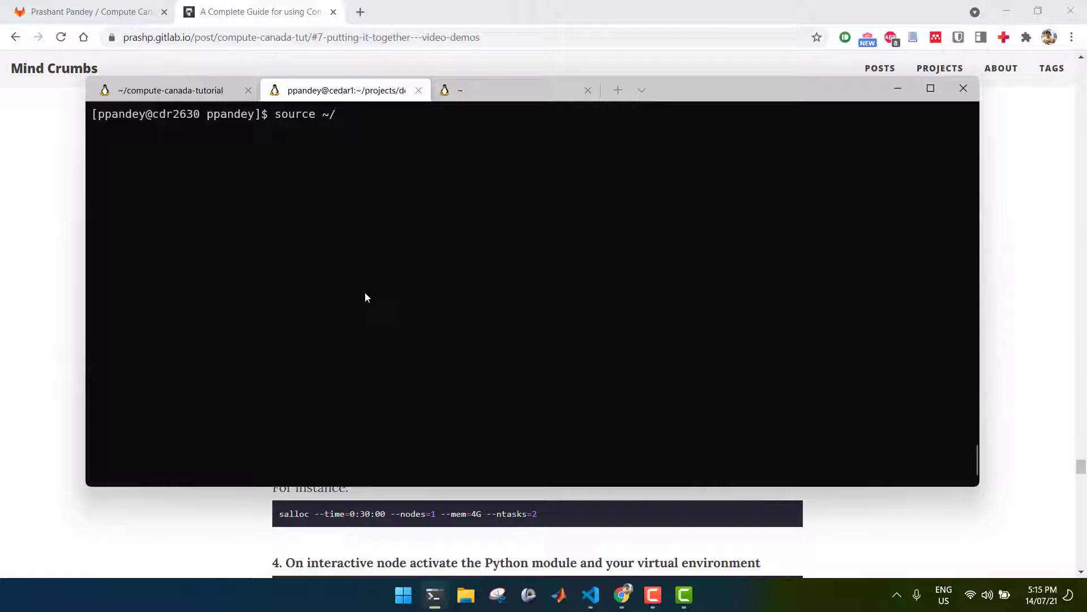
{"action": "type", "text": "py38"}
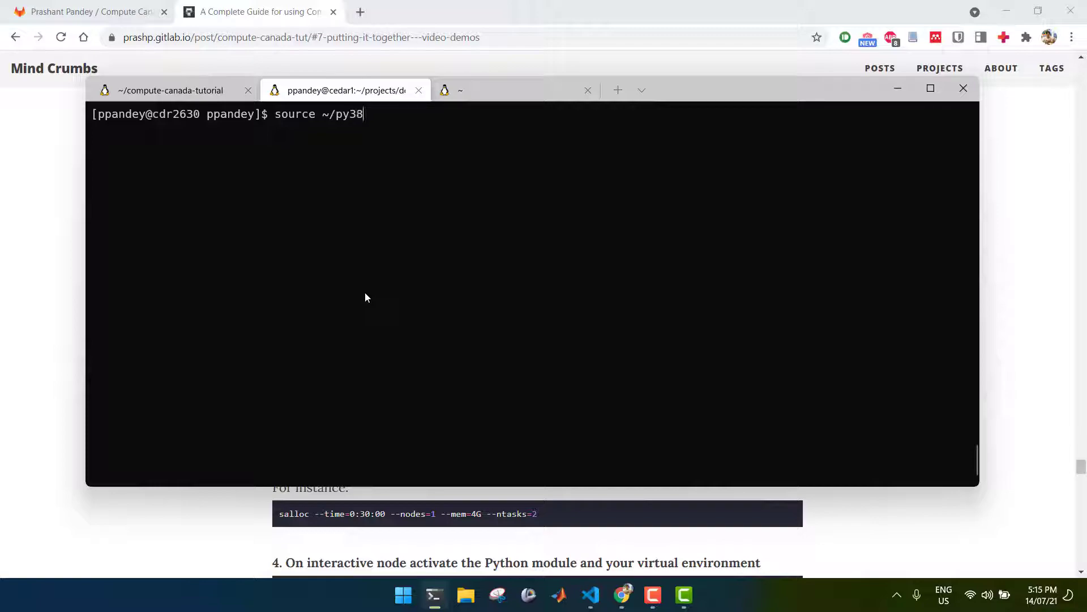
{"action": "type", "text": "-cc/bin/activate"}
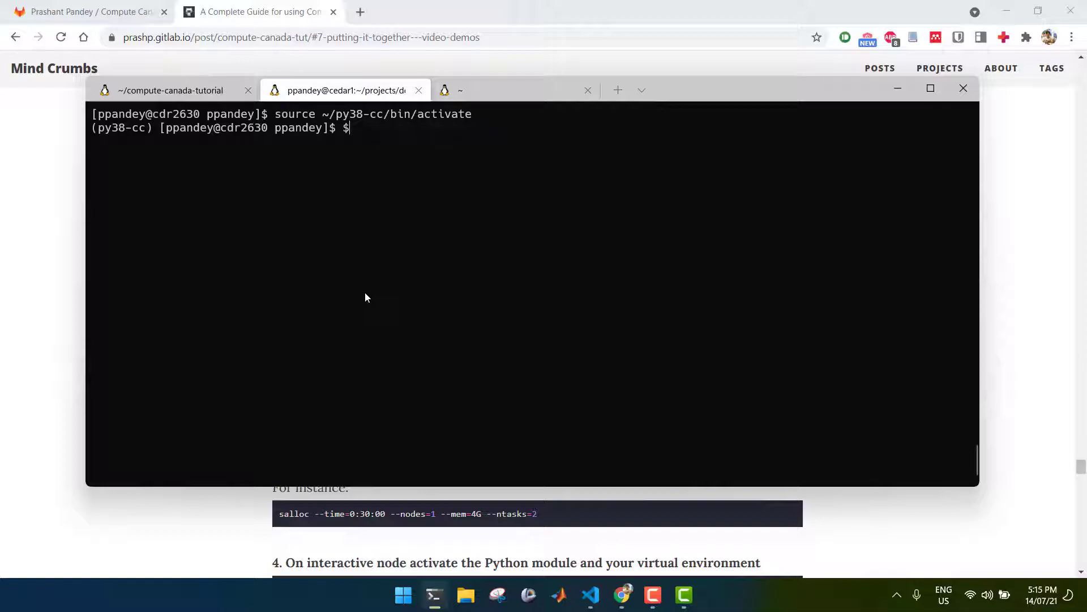
Step: Start the JupyterLab server on port 8888 with $VIRTUAL_ENV/bin/lab.sh
{"action": "type", "text": "$VIRTUAL_ENV/bi"}
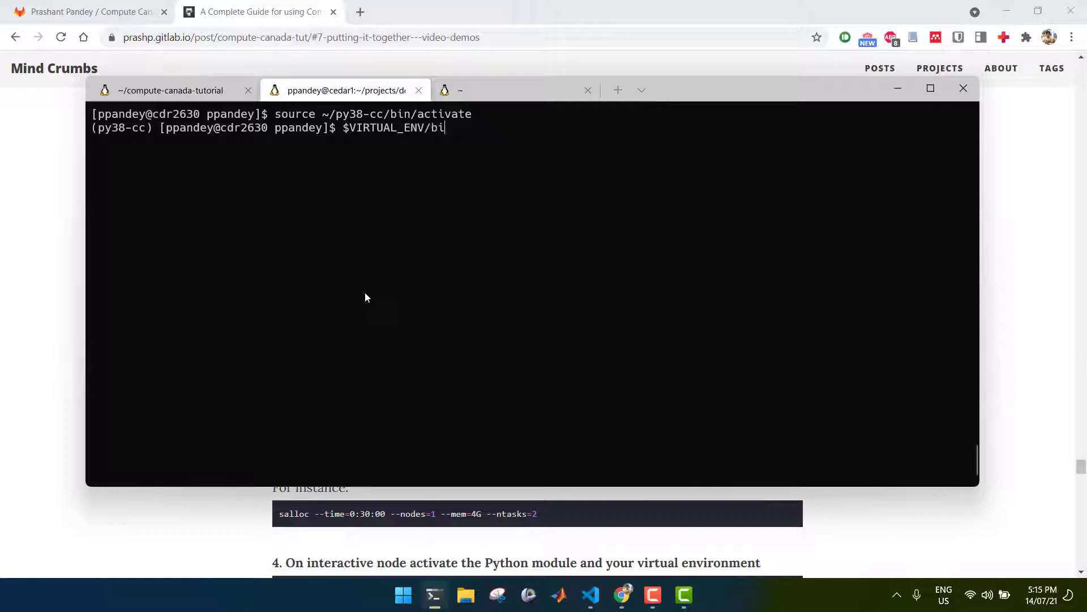
{"action": "type", "text": "n/lab.sh"}
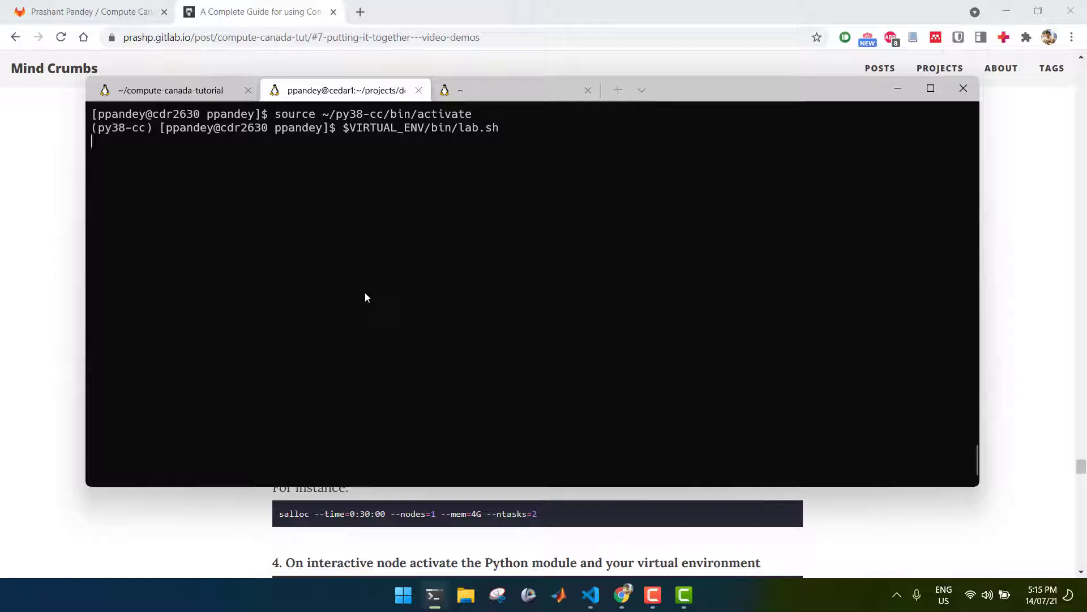
{"action": "key", "text": "Enter"}
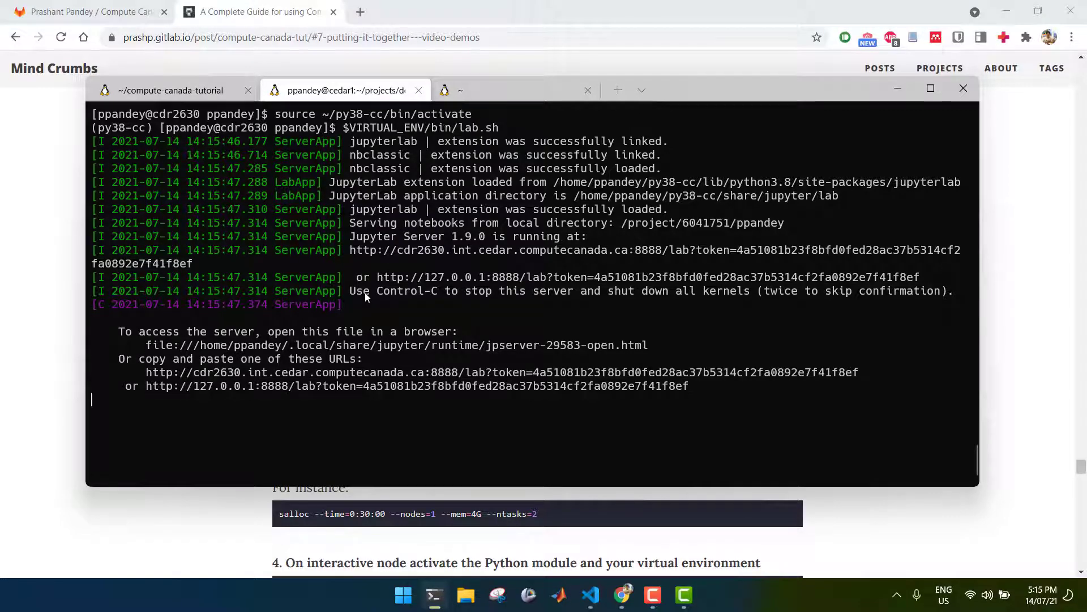
{"action": "mouse_move", "coordinate": [413, 306]}
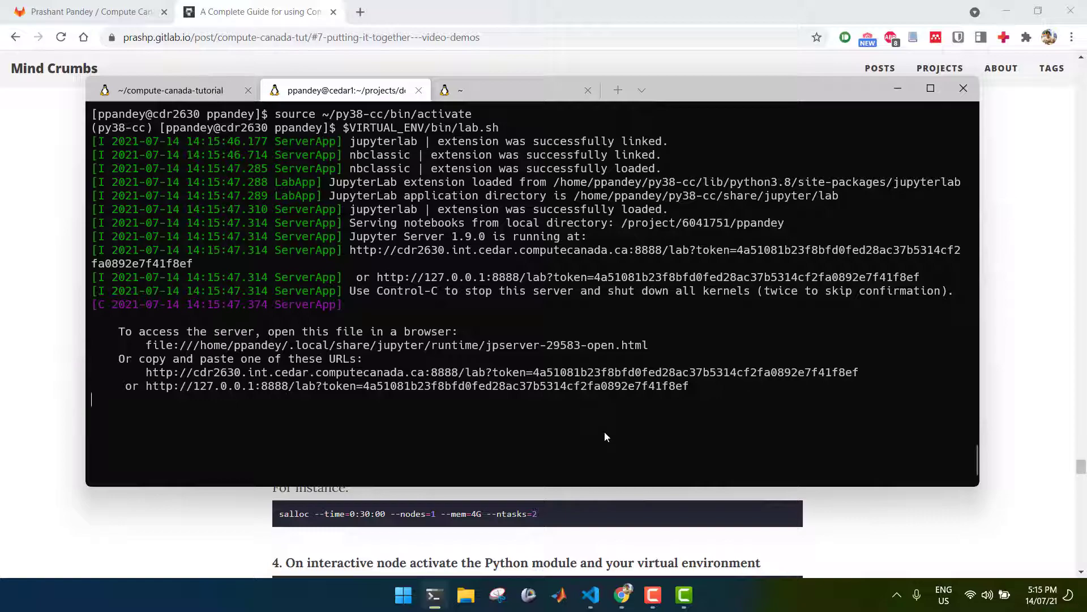
{"action": "mouse_move", "coordinate": [477, 432]}
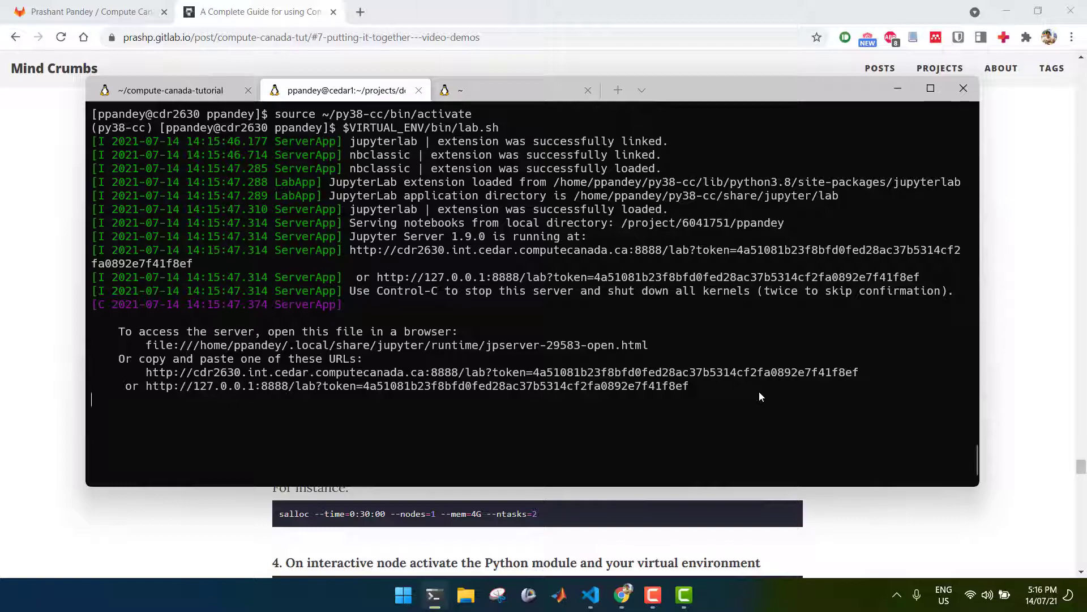
{"action": "mouse_move", "coordinate": [228, 382]}
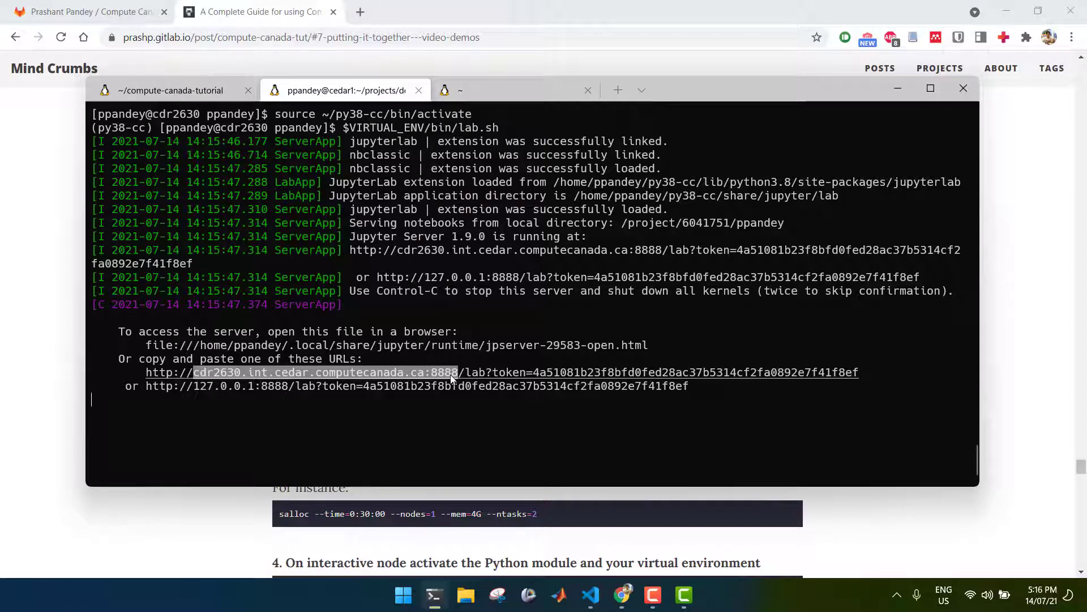
{"action": "mouse_move", "coordinate": [451, 372]}
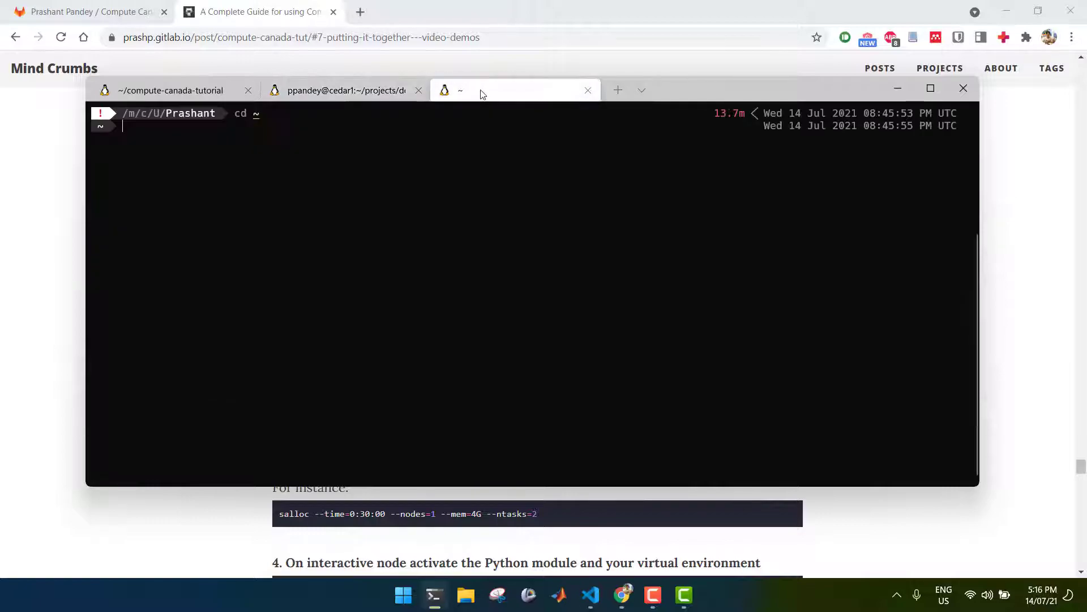
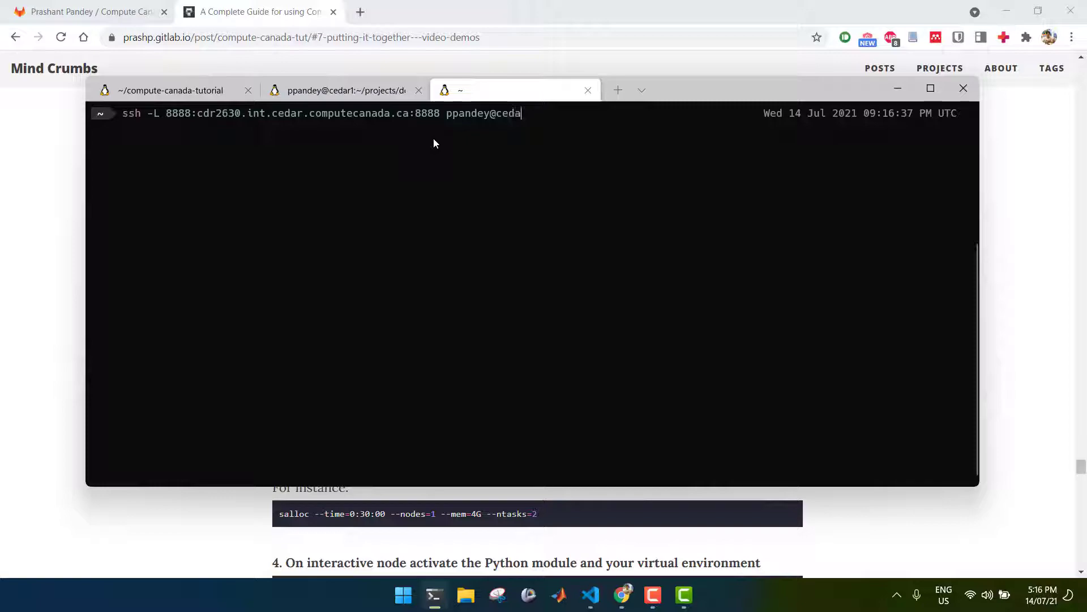
{"action": "type", "text": "r.computecanad"}
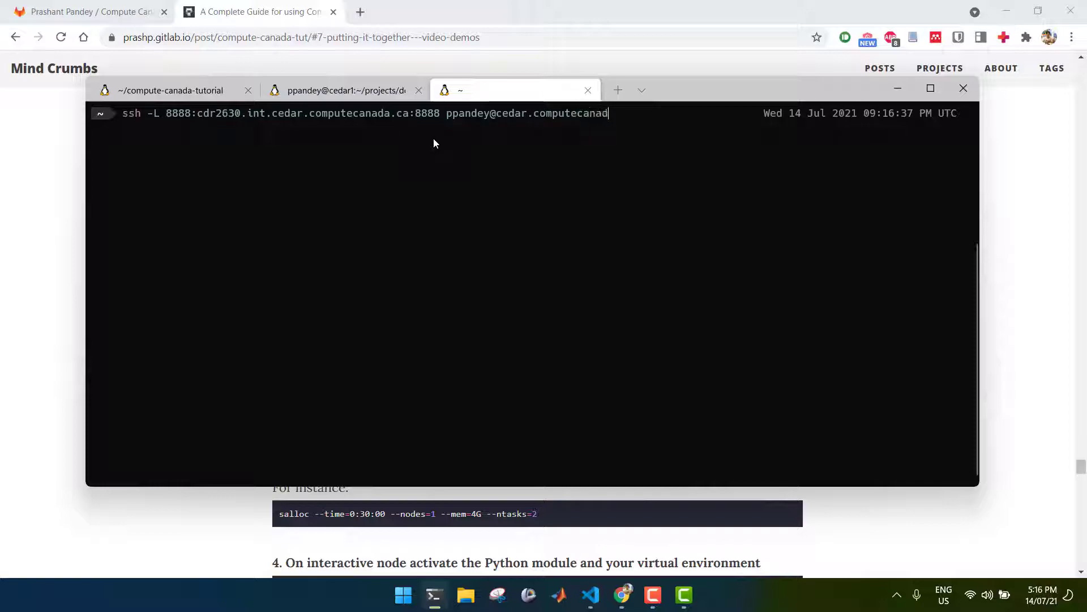
{"action": "type", "text": "a.ca"}
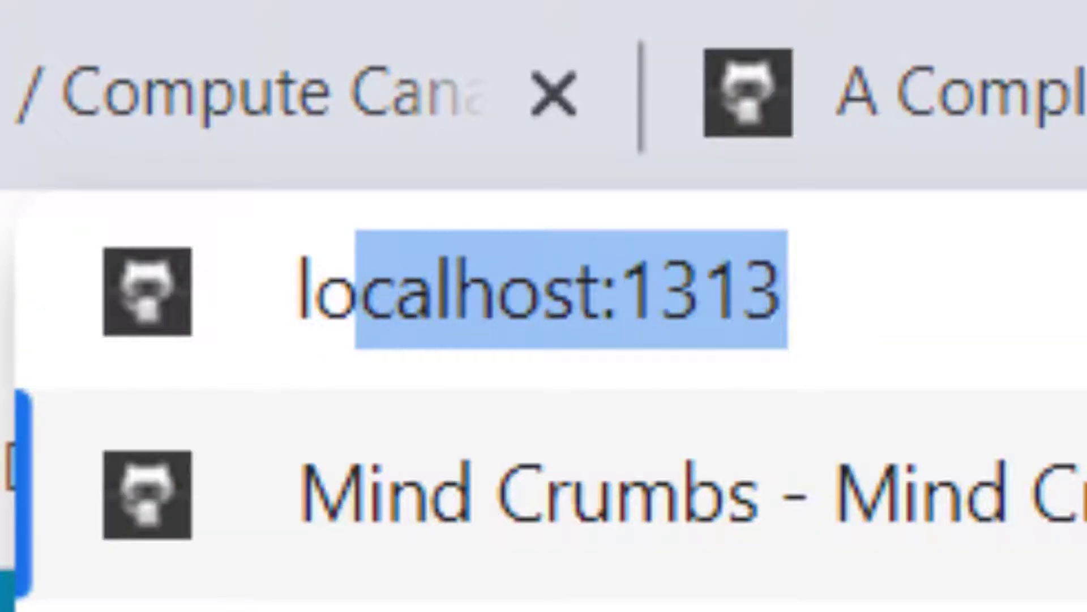
Step: Load localhost:8888 in Chrome and copy the server's access token for JupyterLab
{"action": "key", "text": "Backspace"}
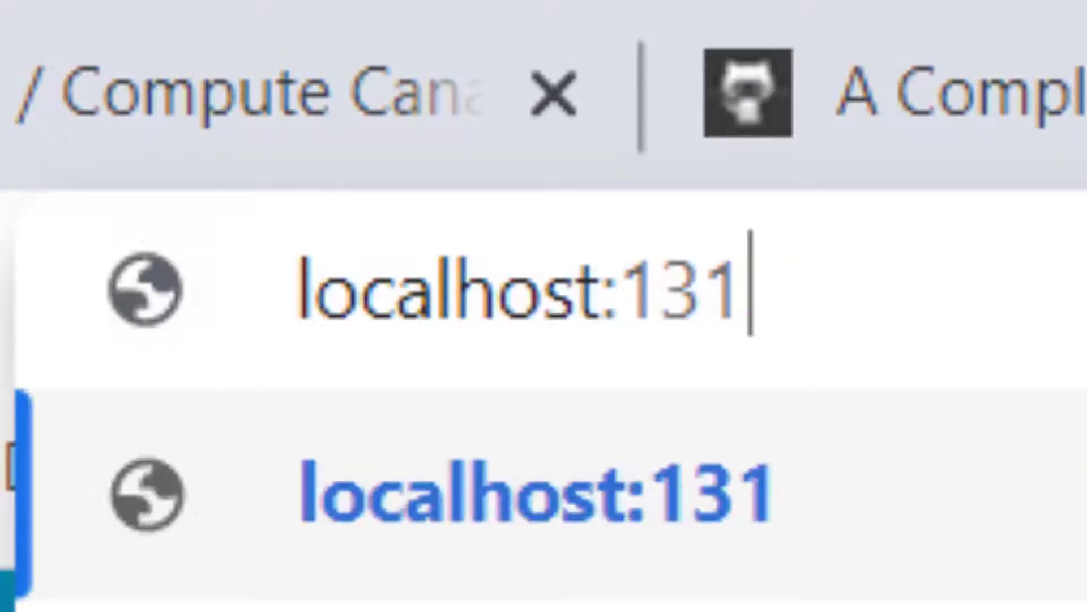
{"action": "type", "text": "8888/lab"}
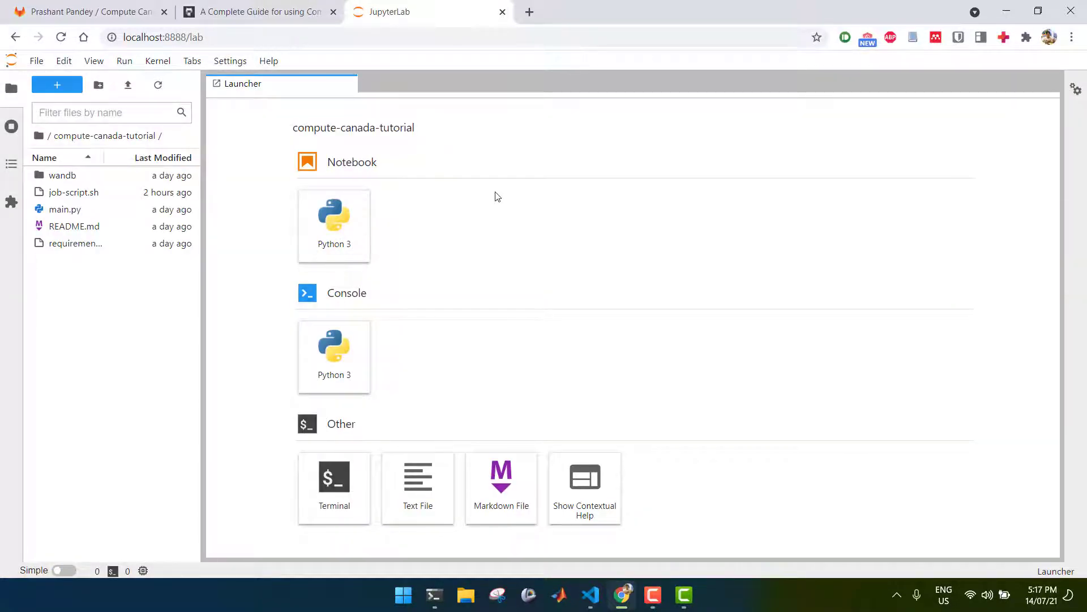
{"action": "mouse_move", "coordinate": [529, 233]}
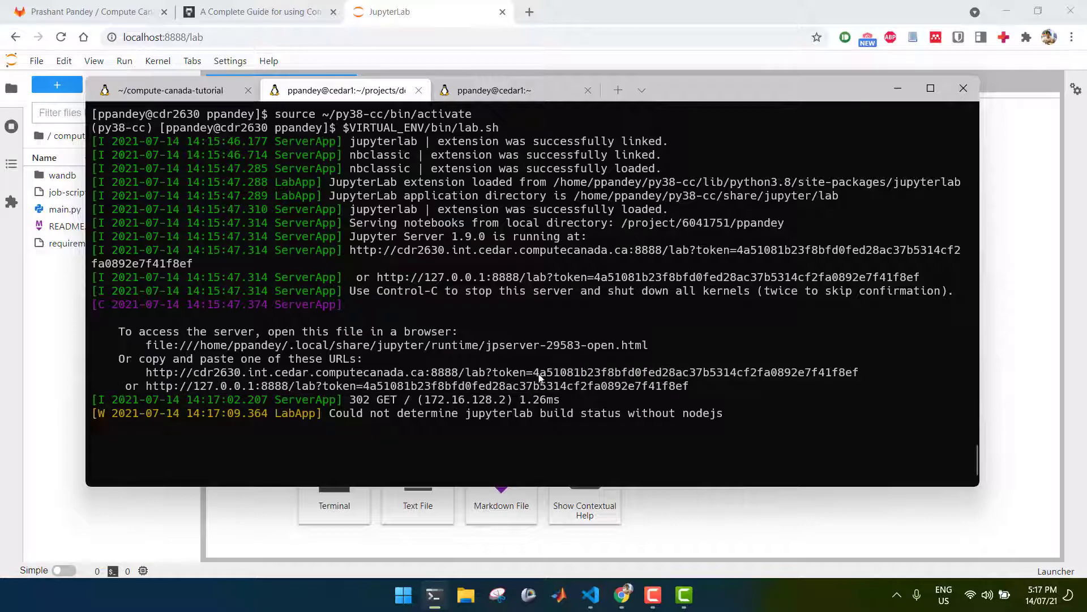
{"action": "left_click_drag", "start_coordinate": [534, 373], "coordinate": [846, 373]}
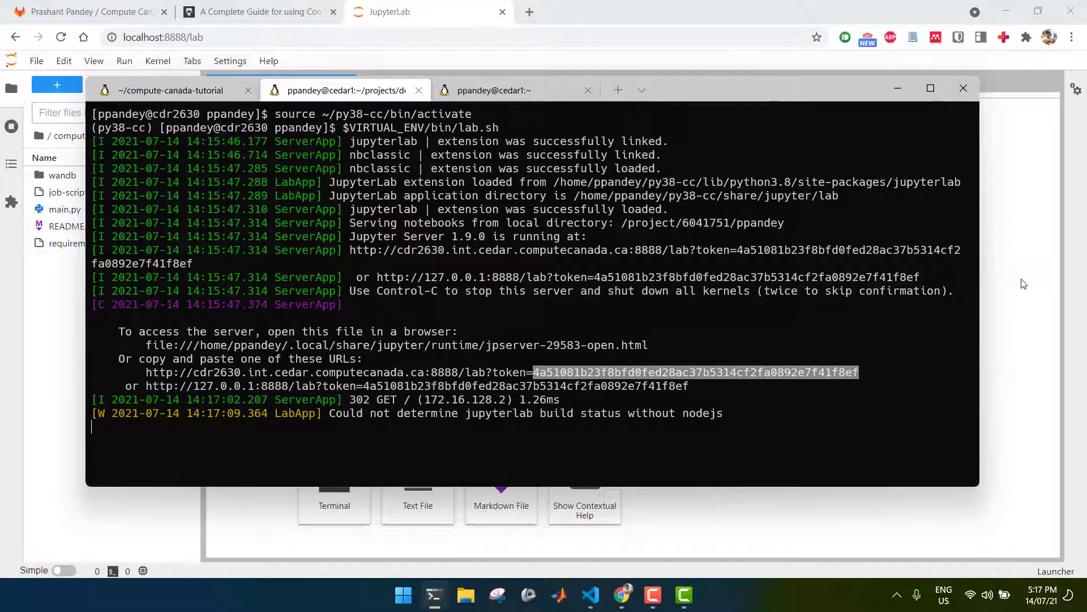
{"action": "left_click", "coordinate": [963, 88]}
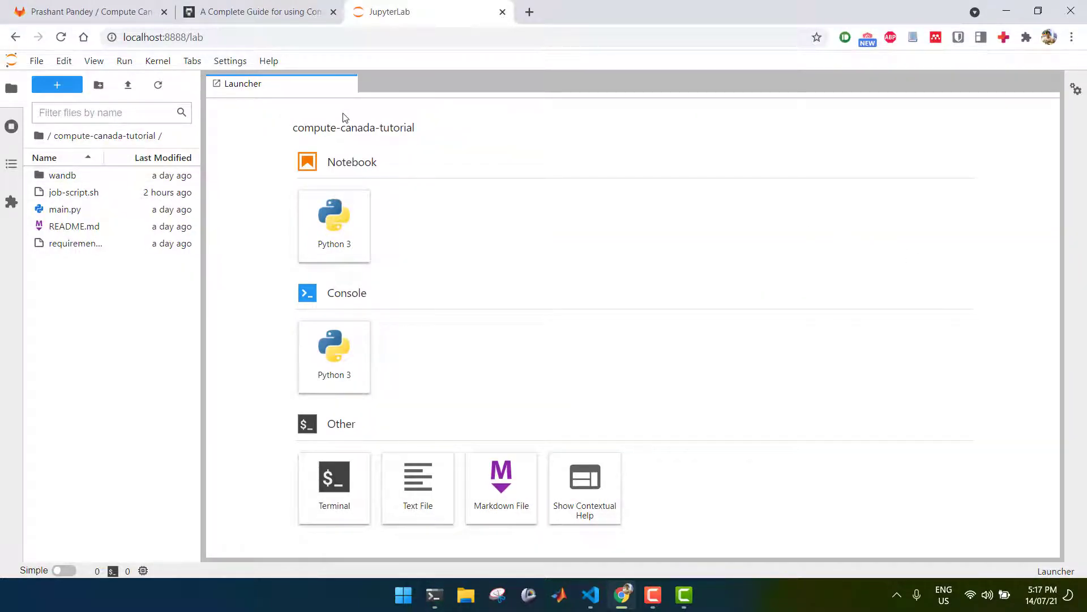
{"action": "mouse_move", "coordinate": [109, 197]}
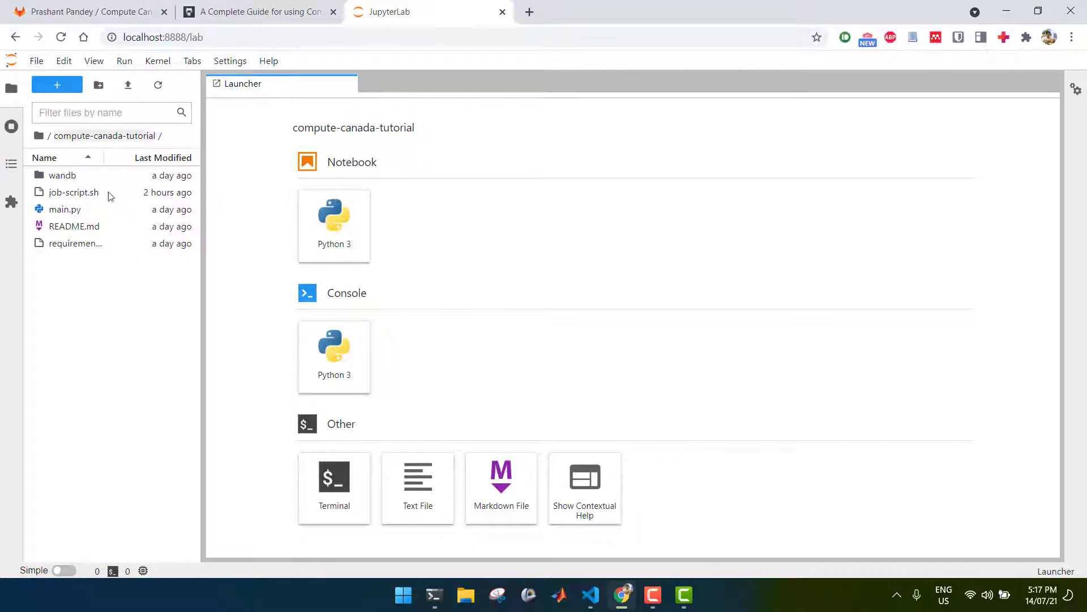
Step: Open job-script.sh and main.py from the file browser to view them
{"action": "left_click", "coordinate": [73, 192]}
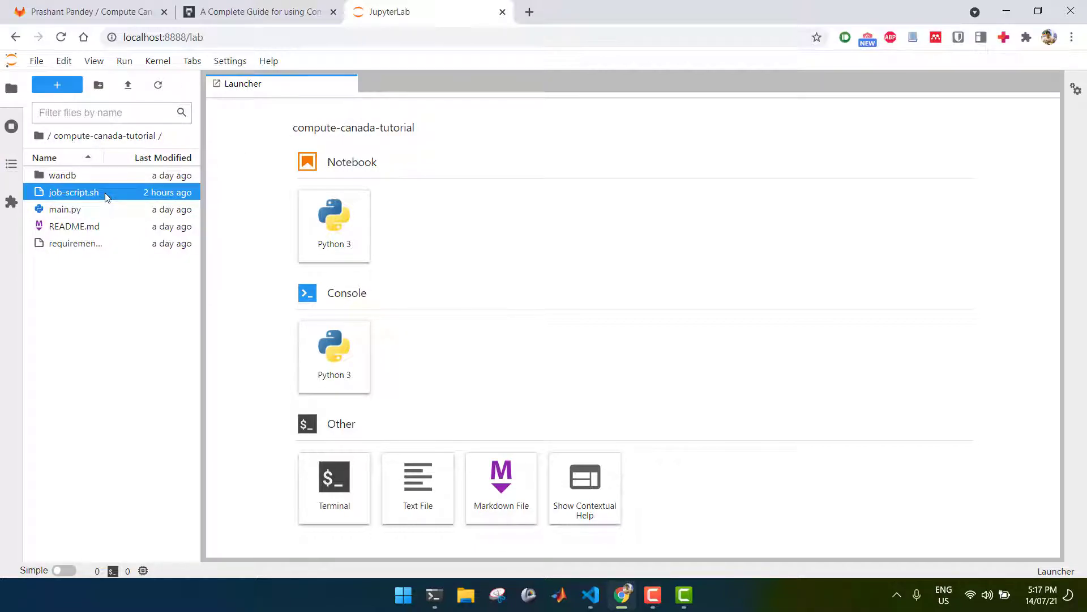
{"action": "double_click", "coordinate": [73, 192]}
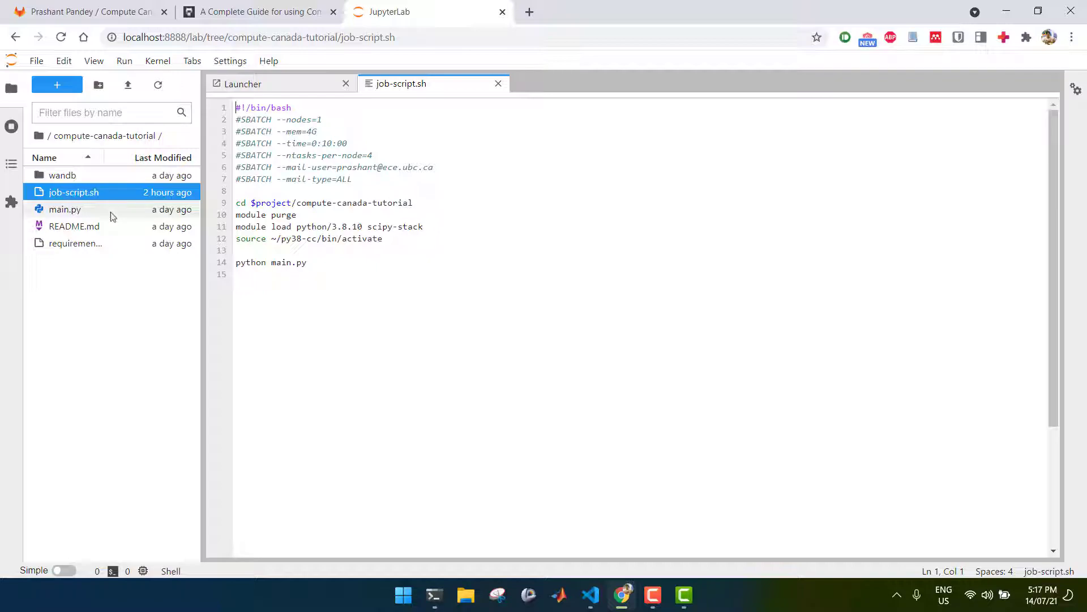
{"action": "double_click", "coordinate": [64, 209]}
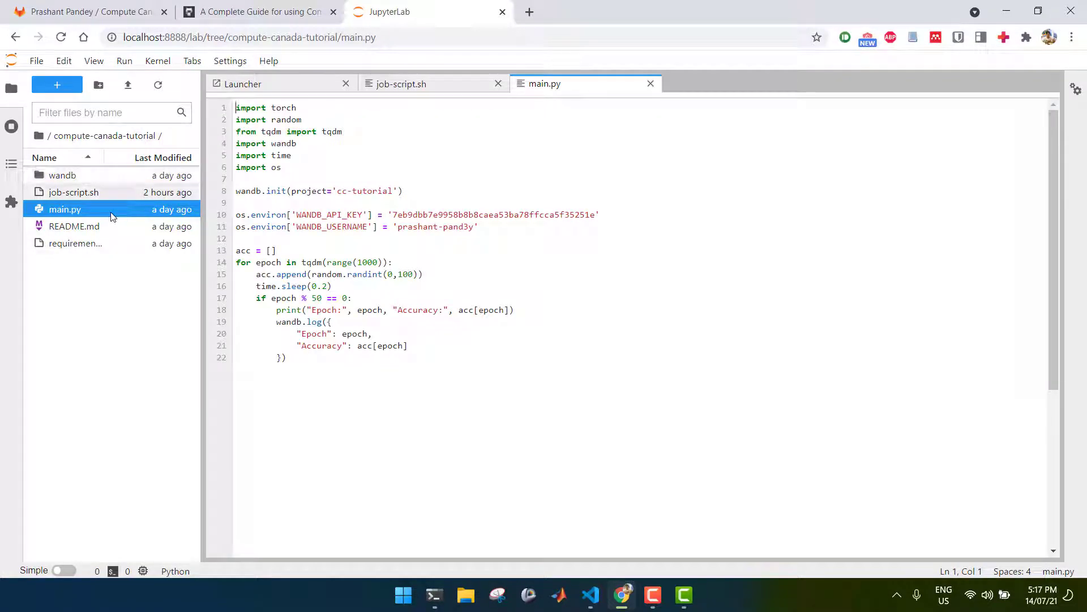
{"action": "mouse_move", "coordinate": [105, 201]}
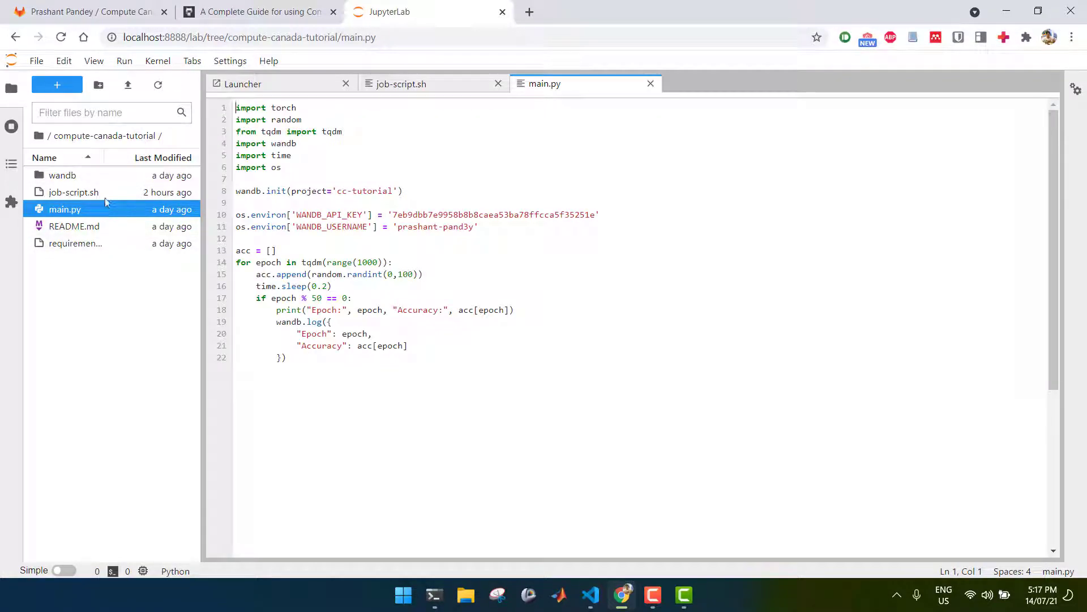
Step: Create a new Python 3 notebook from the Launcher and type 'import tor' in its first cell
{"action": "left_click", "coordinate": [57, 84]}
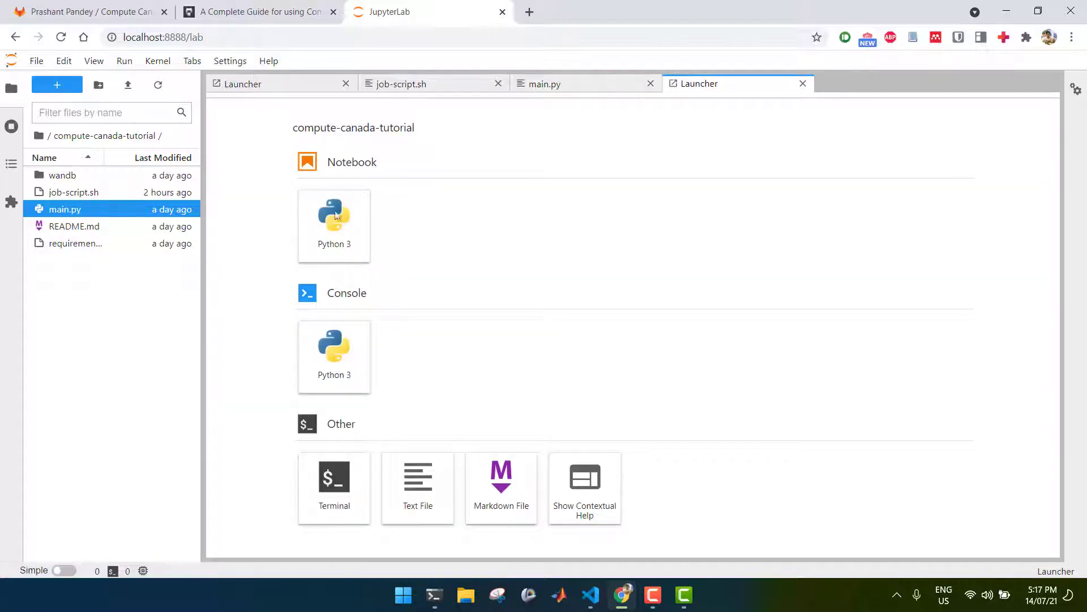
{"action": "mouse_move", "coordinate": [333, 225]}
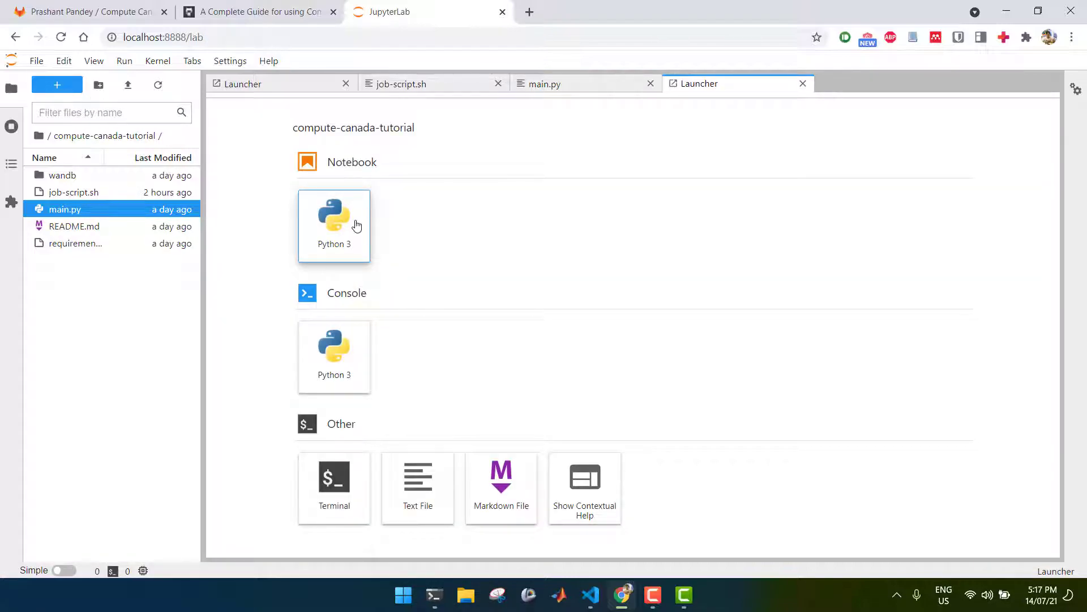
{"action": "left_click", "coordinate": [334, 225]}
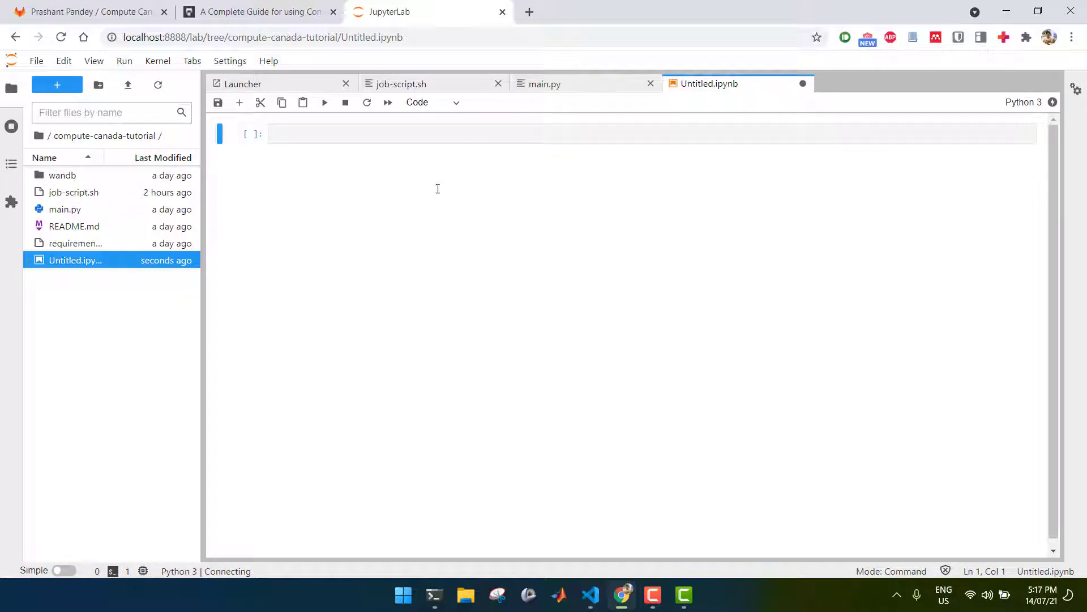
{"action": "type", "text": "import tor"}
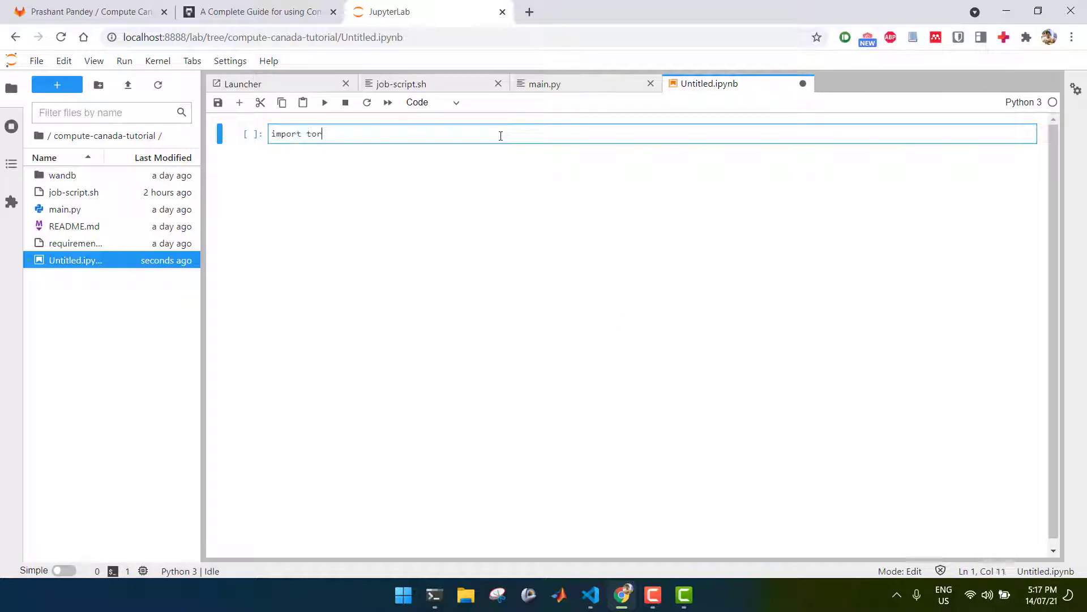